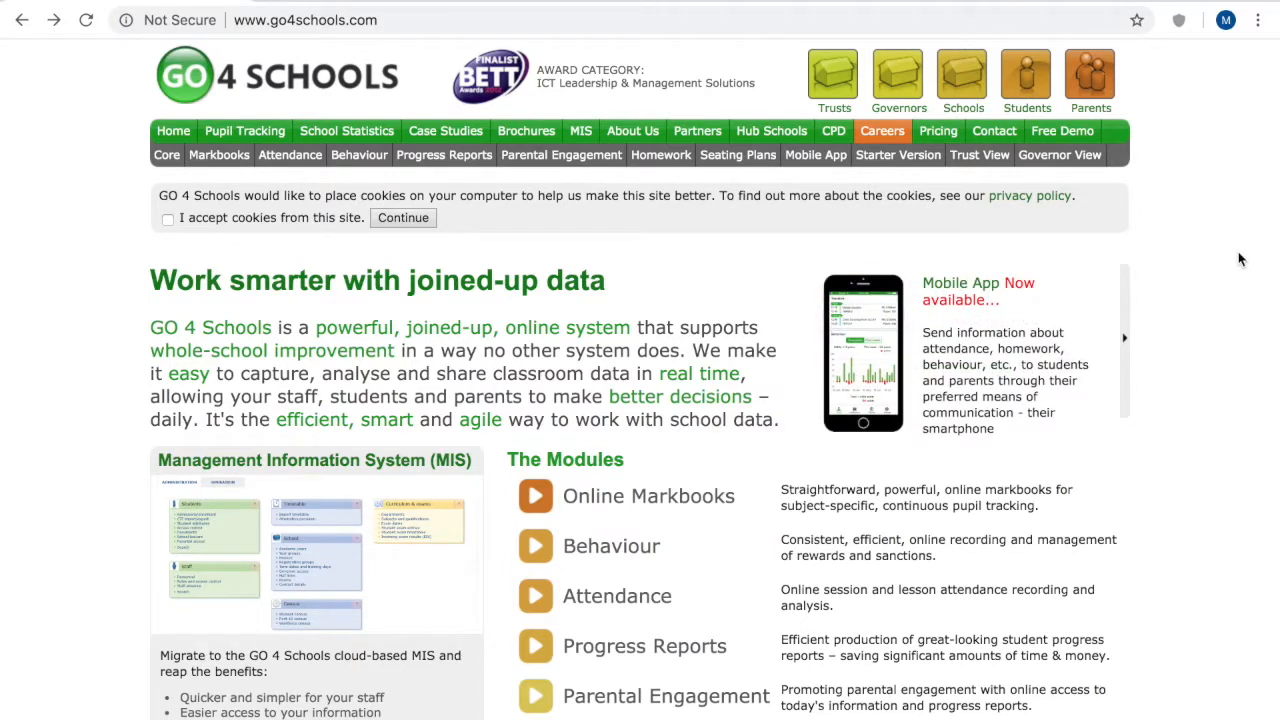
Go to the Parents login page from the header of the public homepage.
scroll(down, 3)
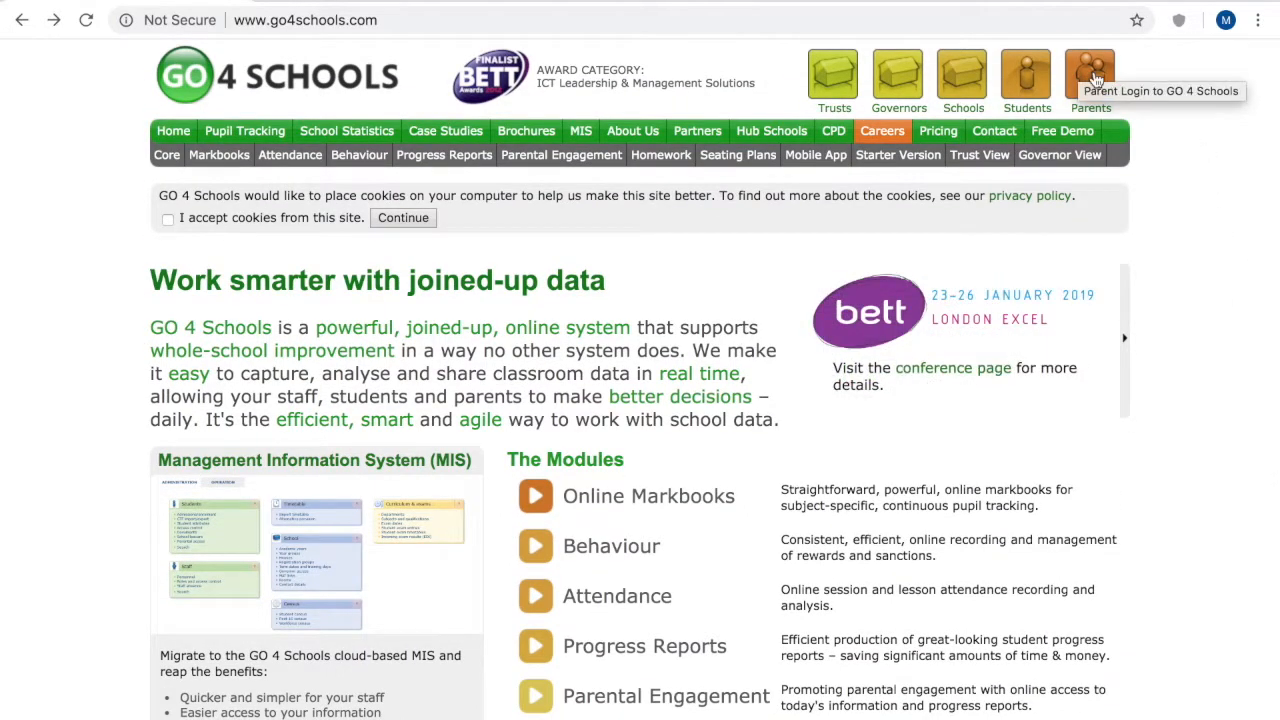
click(1090, 75)
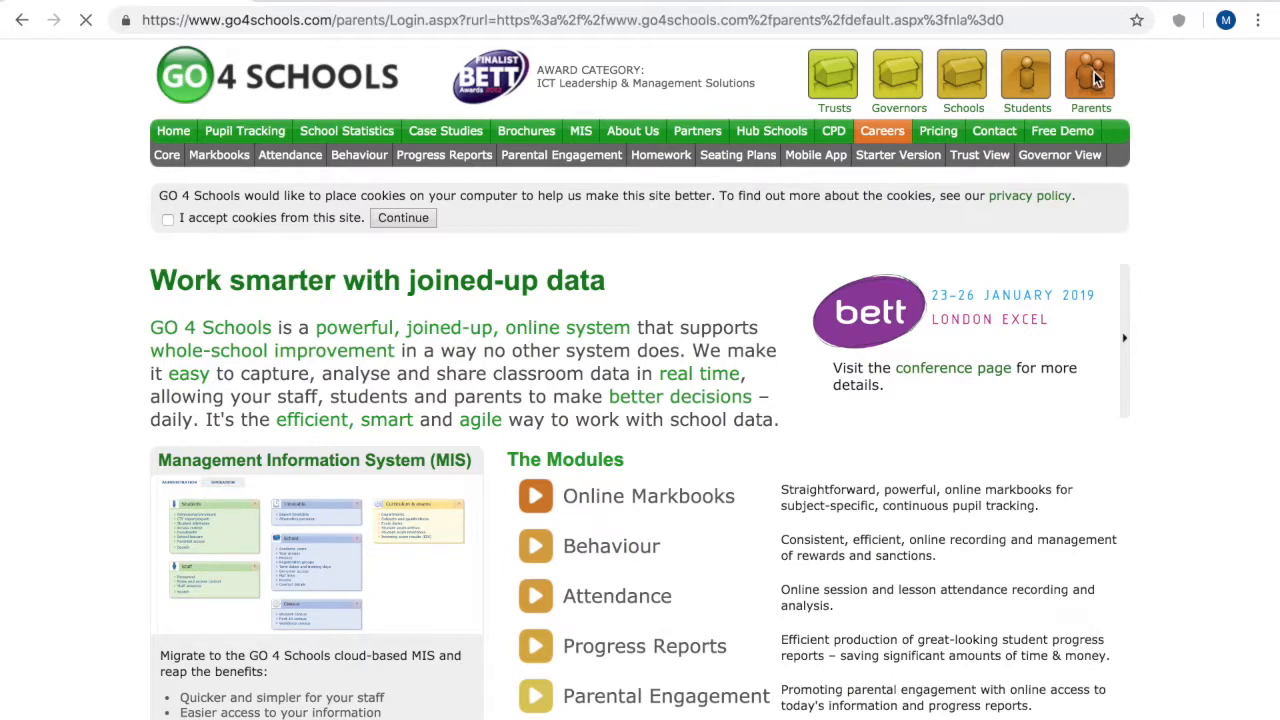
click(1090, 75)
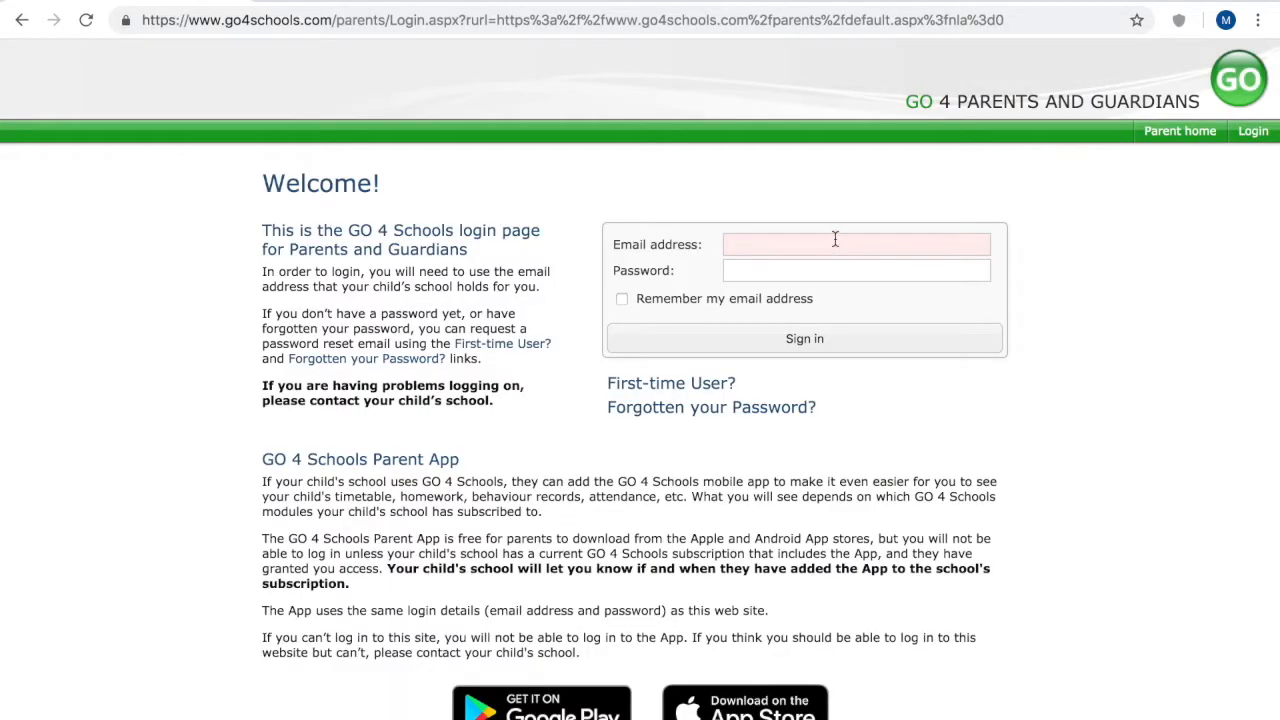
mouse_move(809, 237)
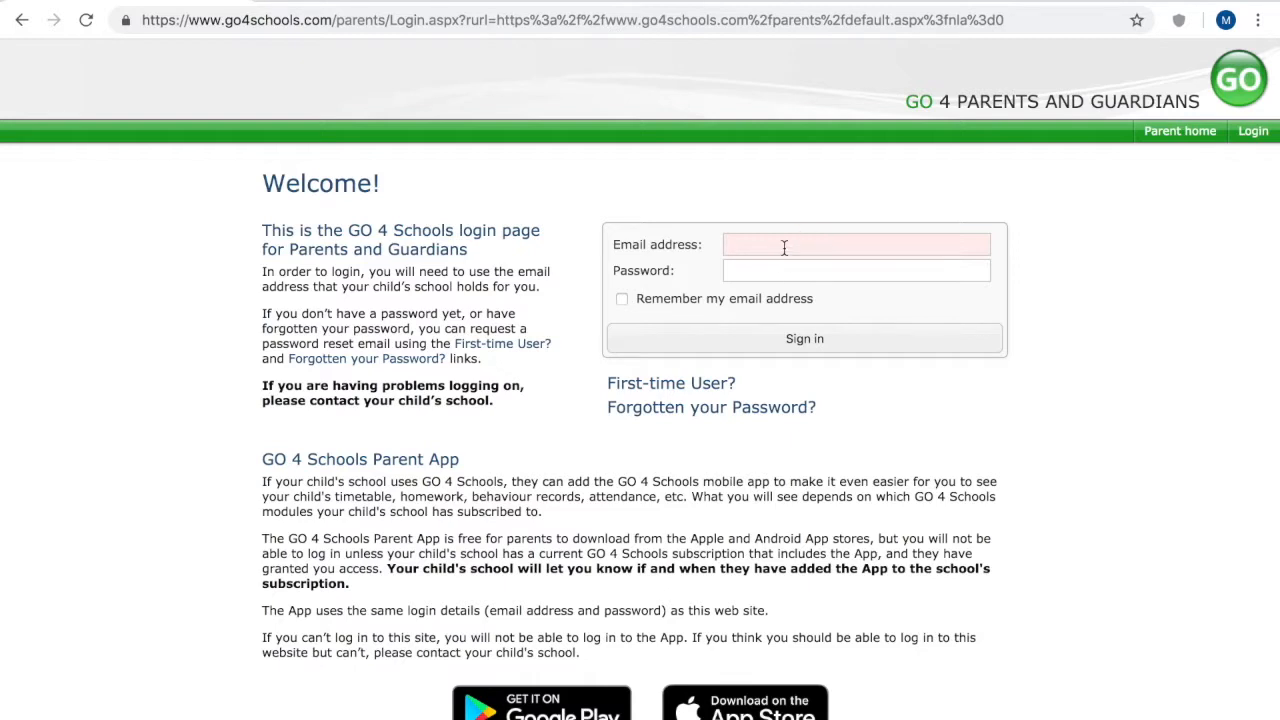
mouse_move(779, 266)
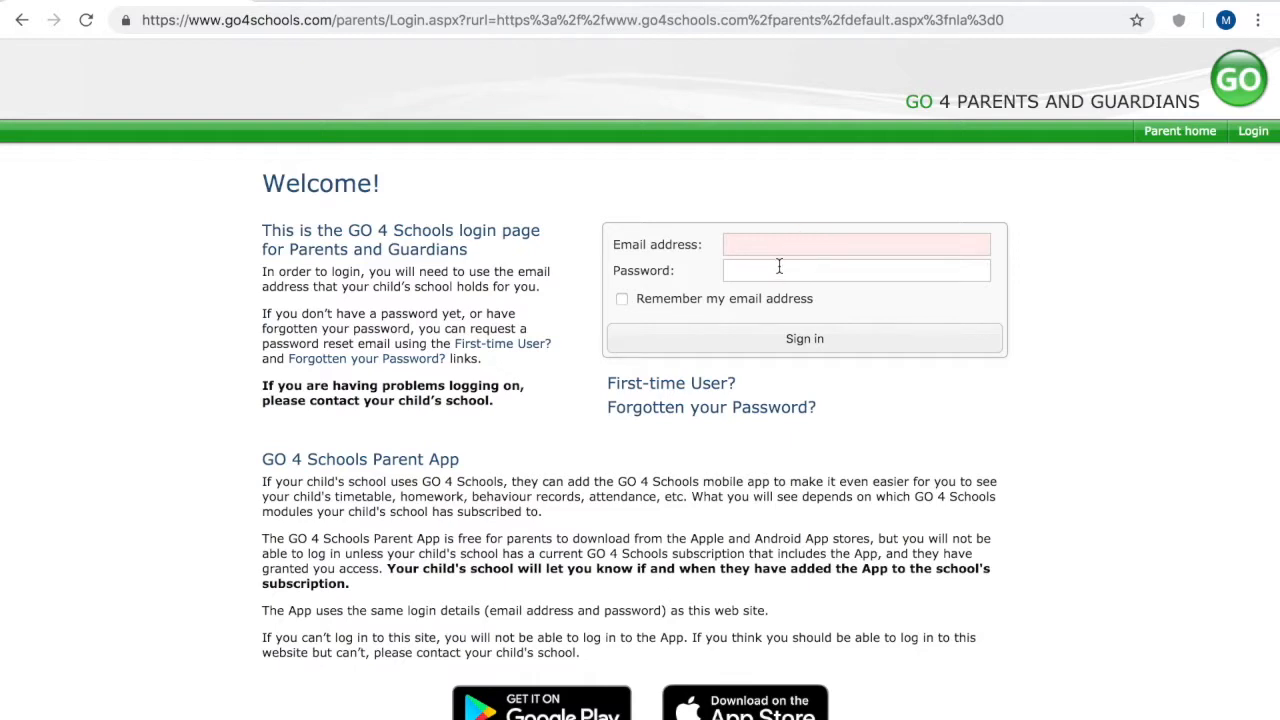
mouse_move(670, 383)
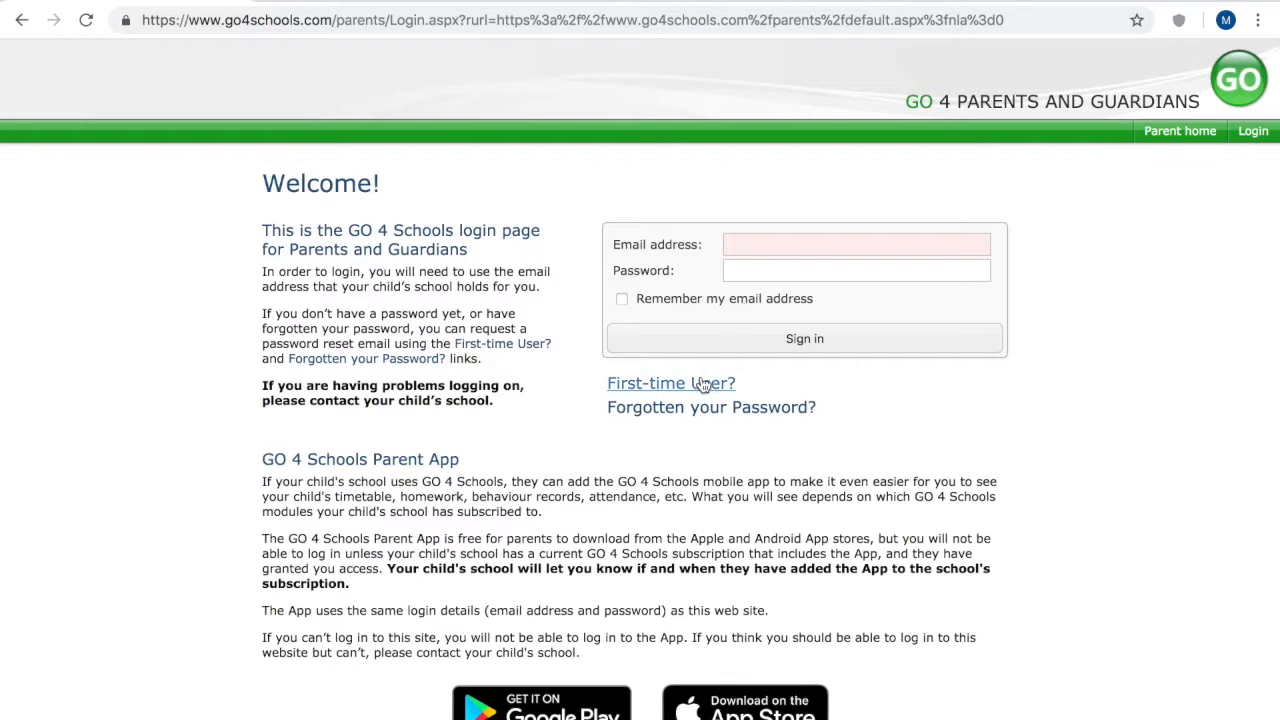
mouse_move(638, 390)
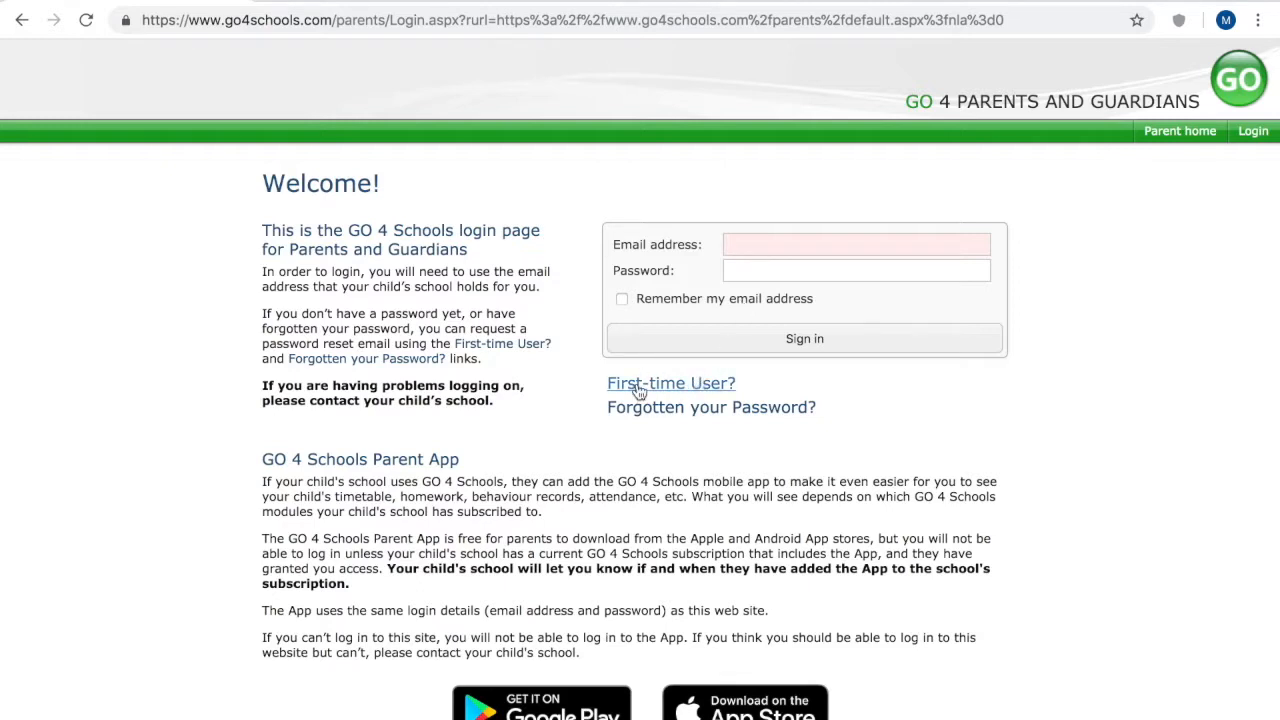
click(670, 383)
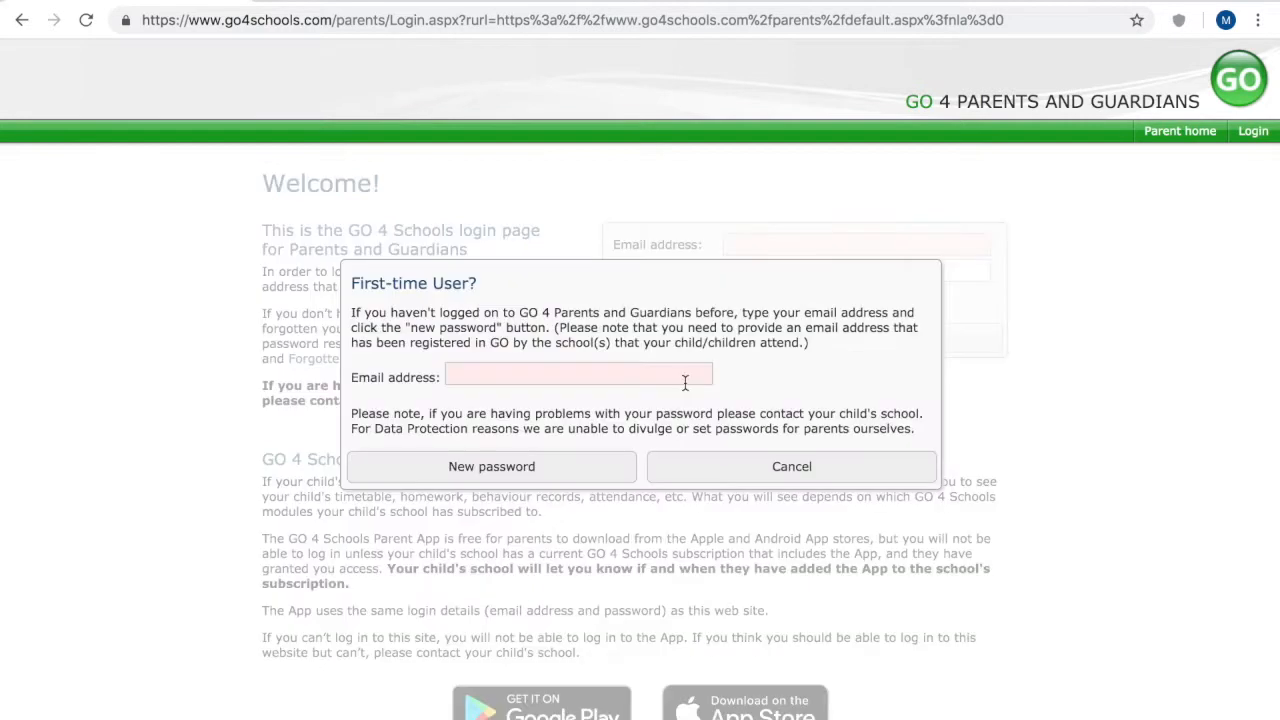
mouse_move(520, 392)
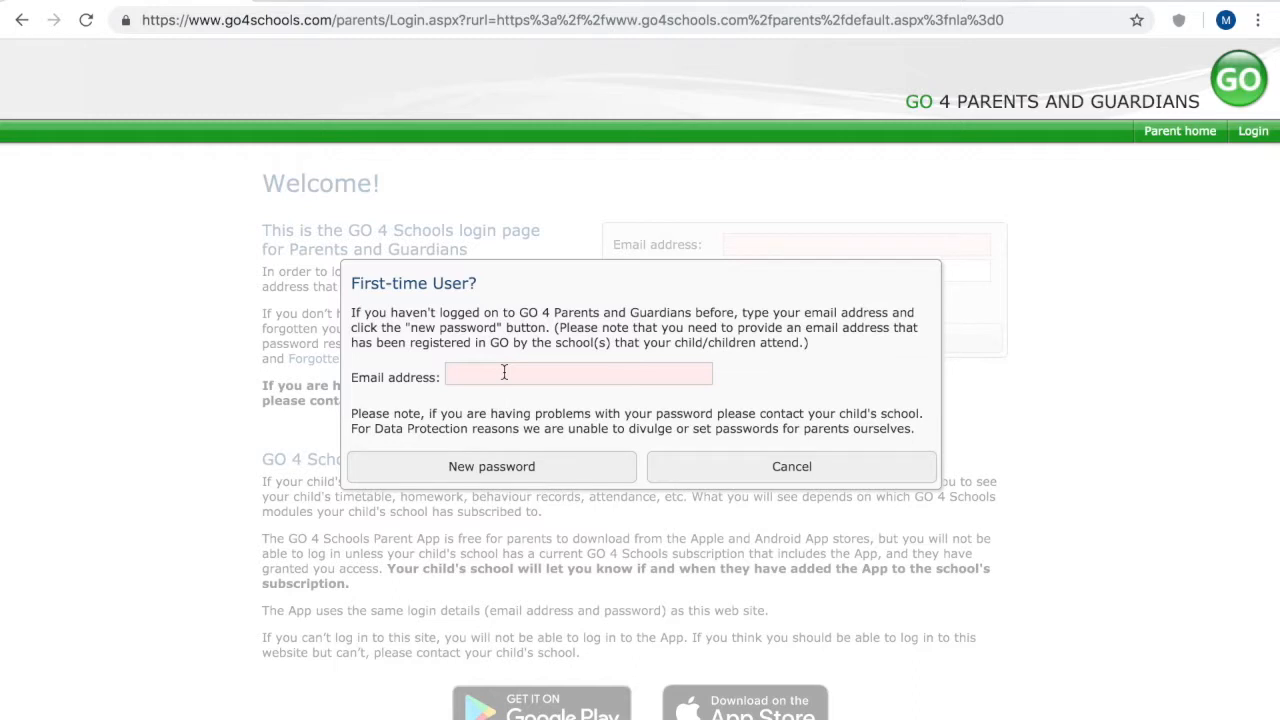
mouse_move(533, 460)
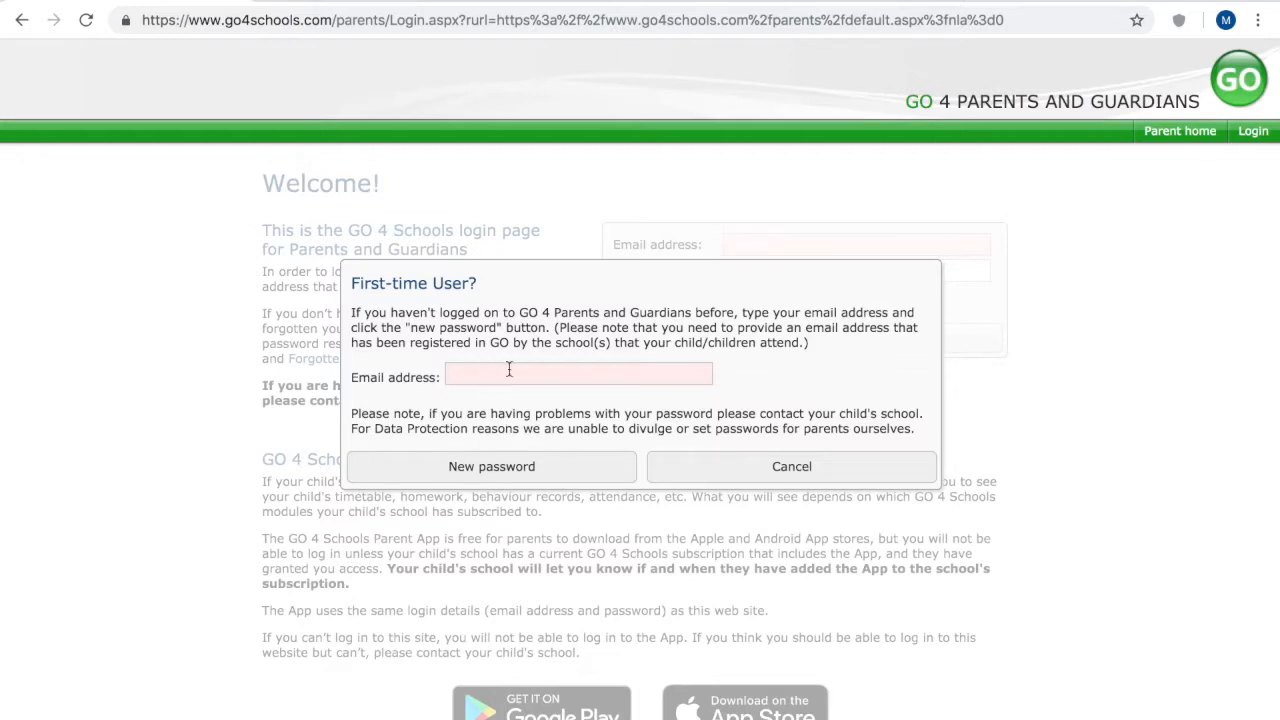
mouse_move(763, 470)
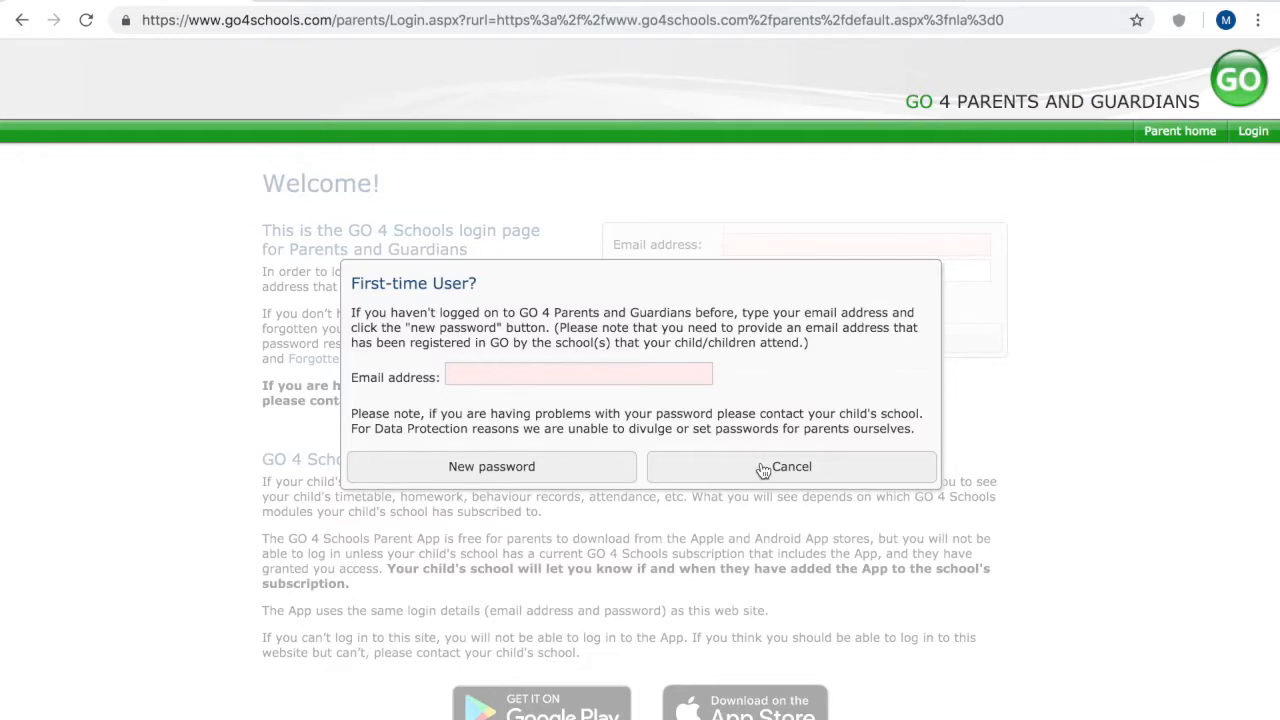
click(790, 466)
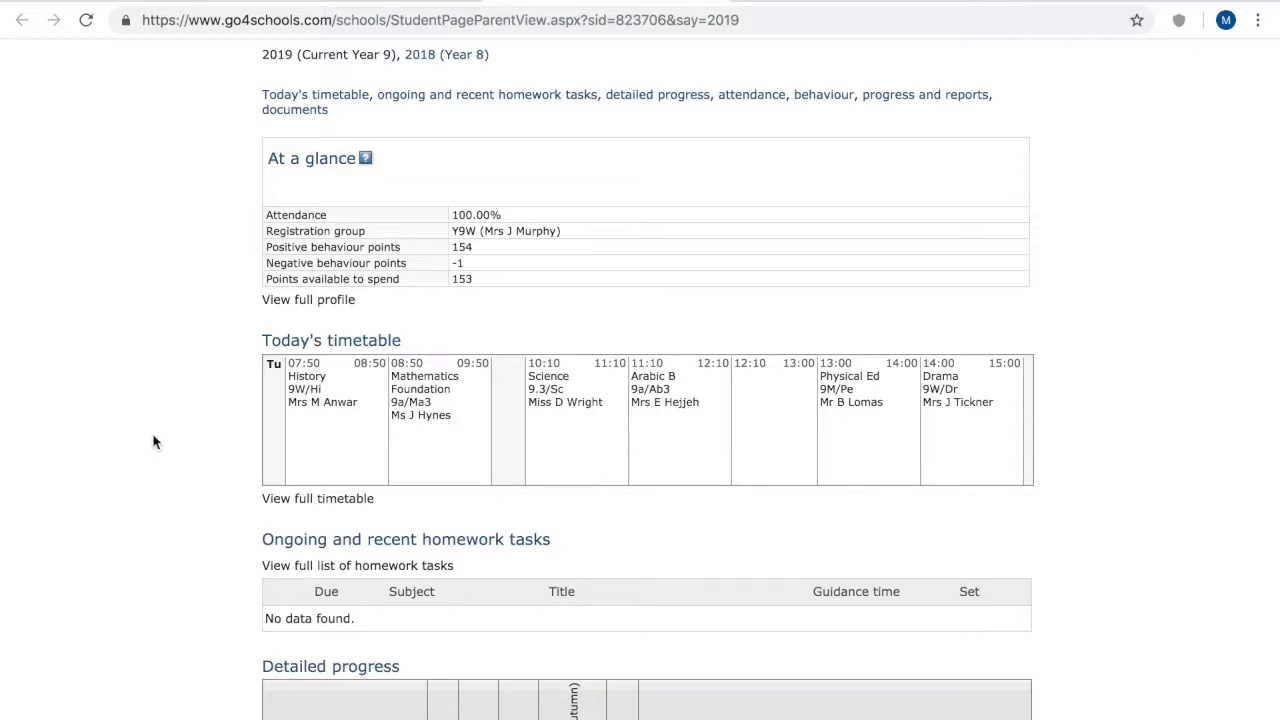
mouse_move(198, 343)
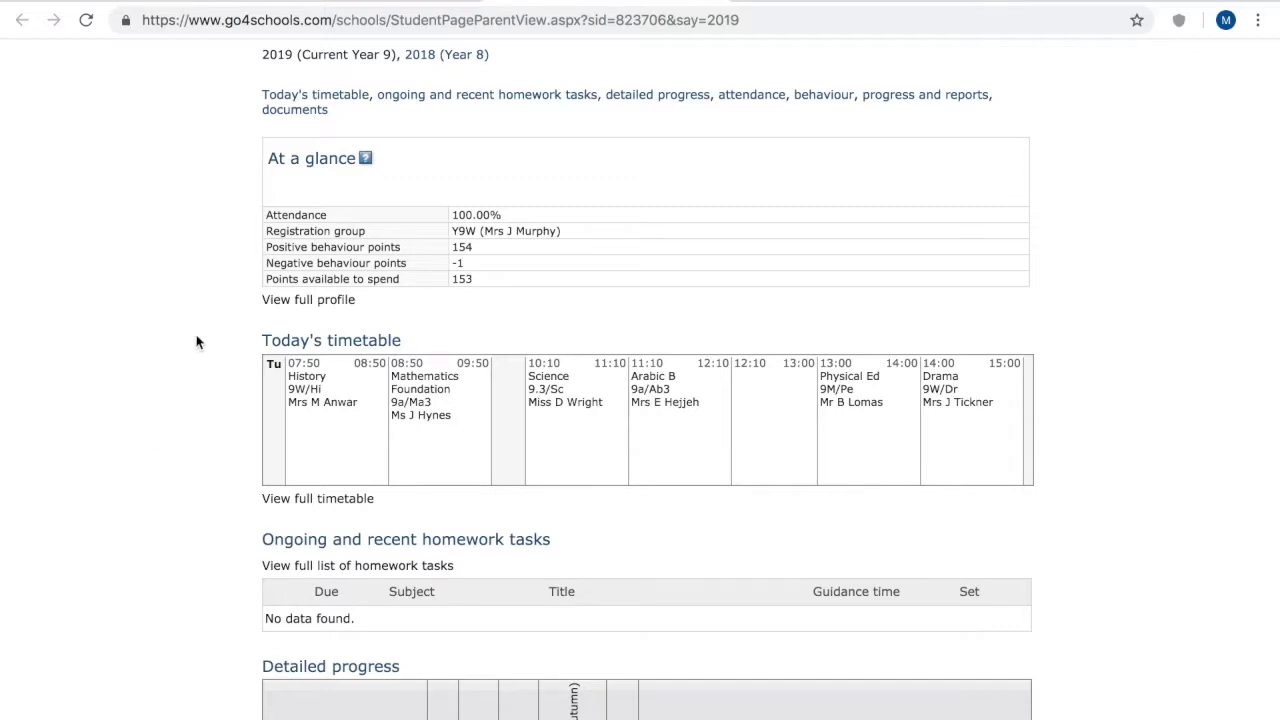
mouse_move(371, 217)
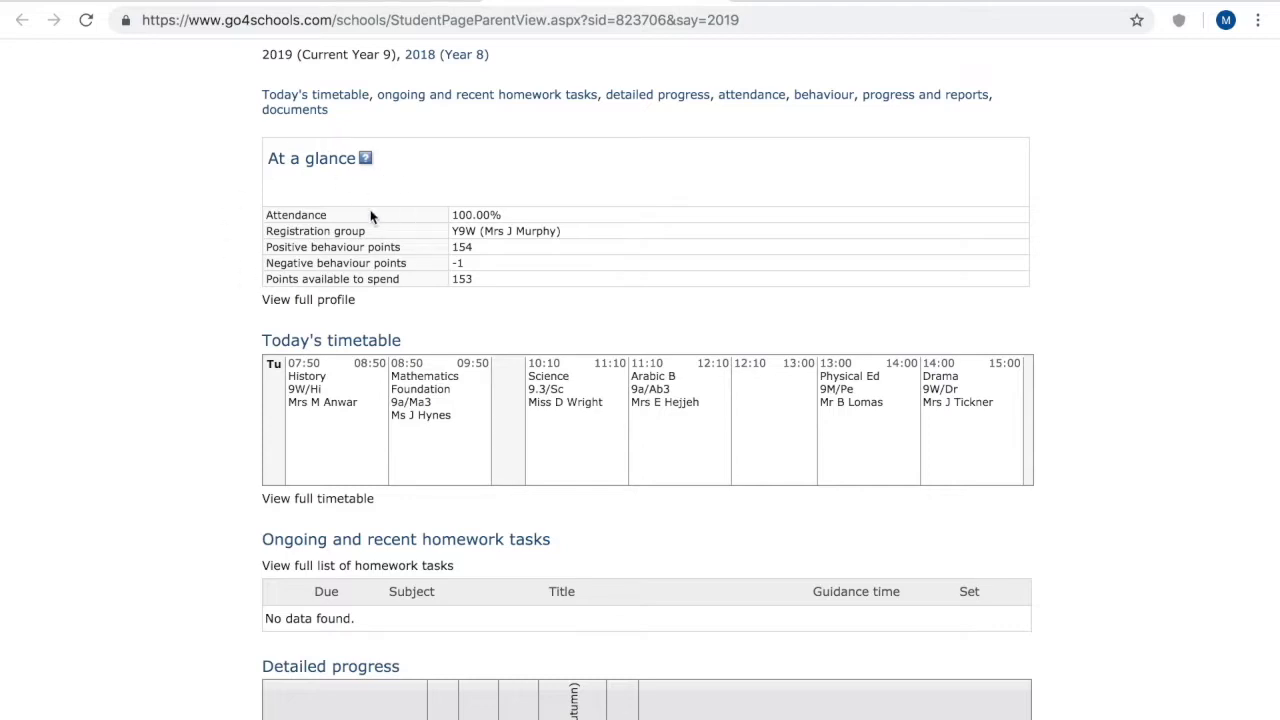
mouse_move(447, 244)
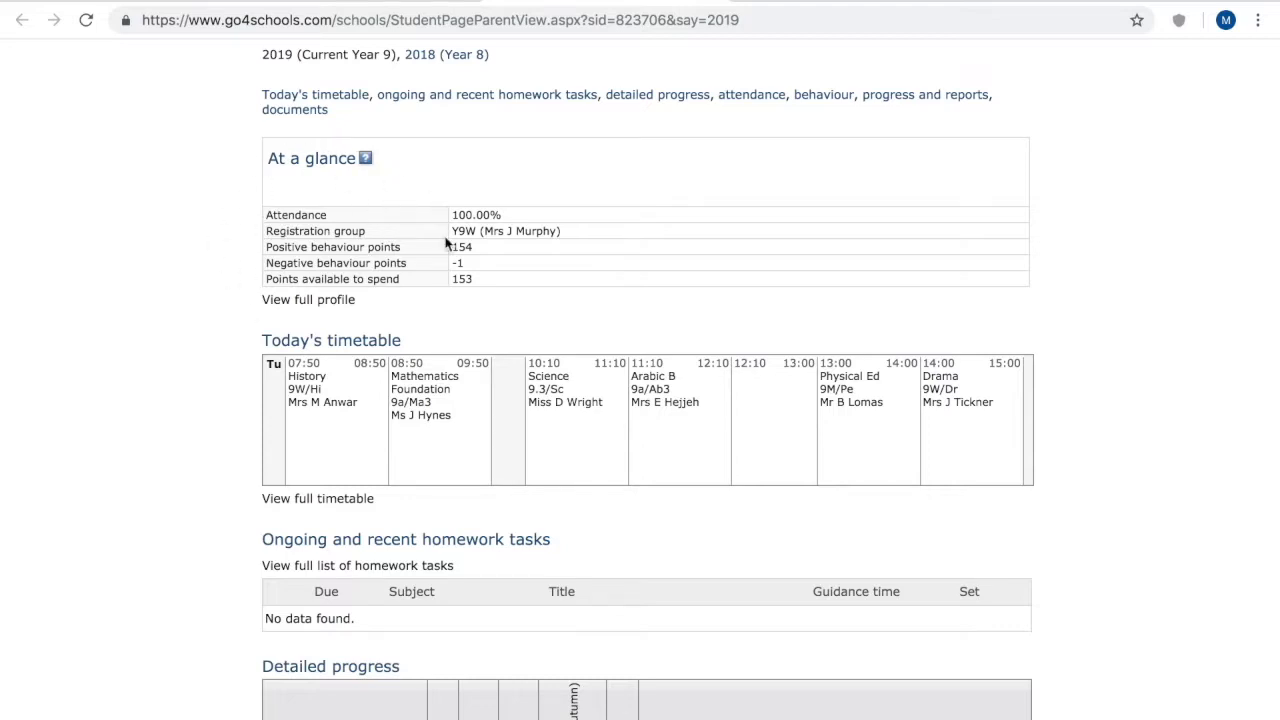
mouse_move(422, 217)
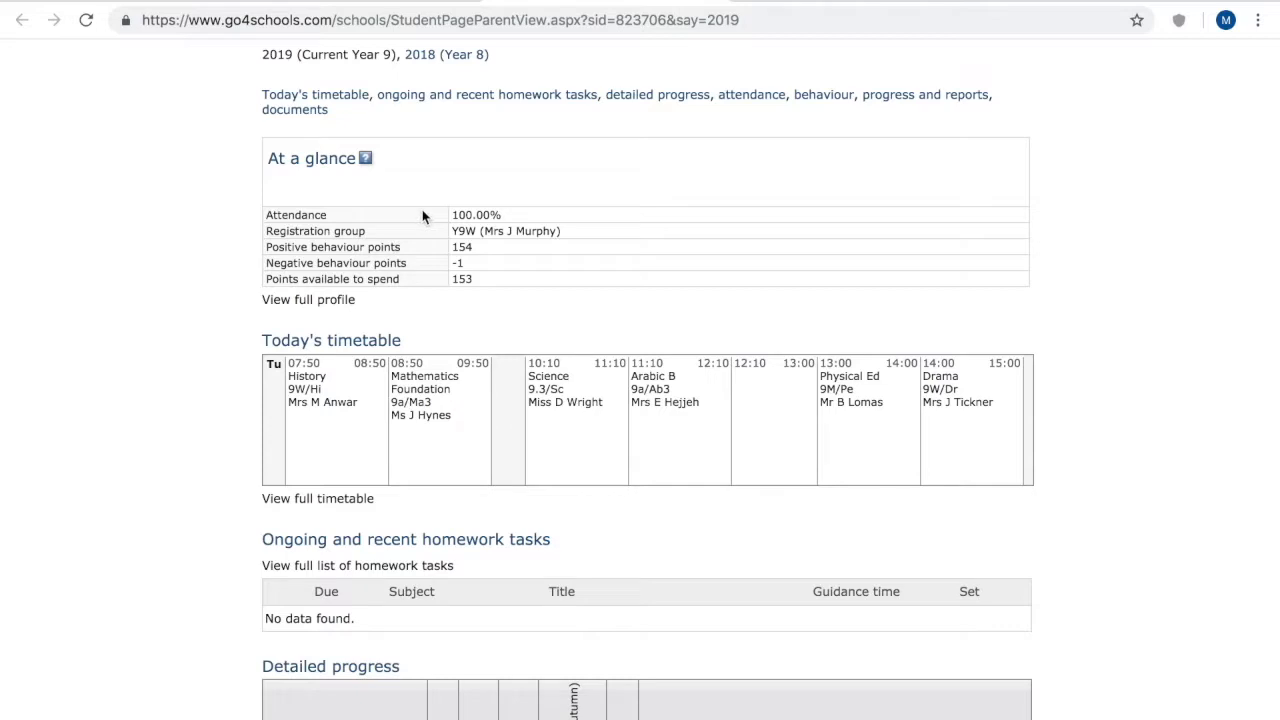
mouse_move(418, 251)
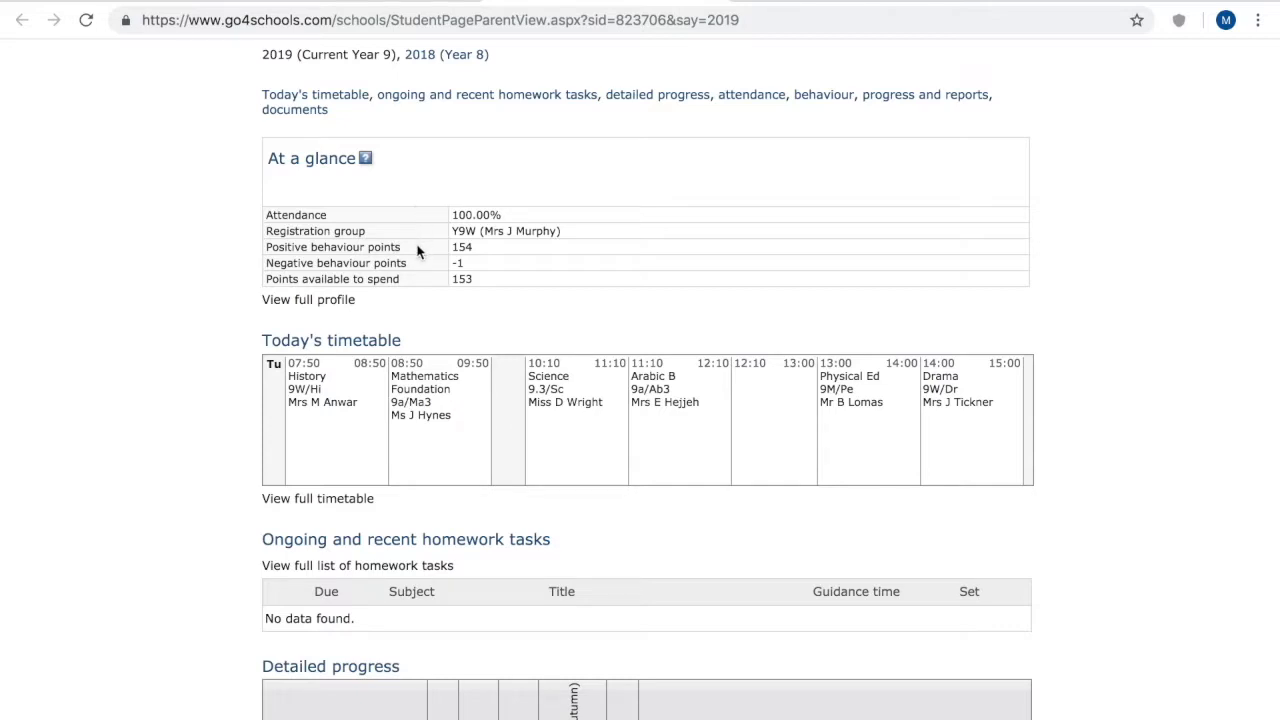
mouse_move(388, 251)
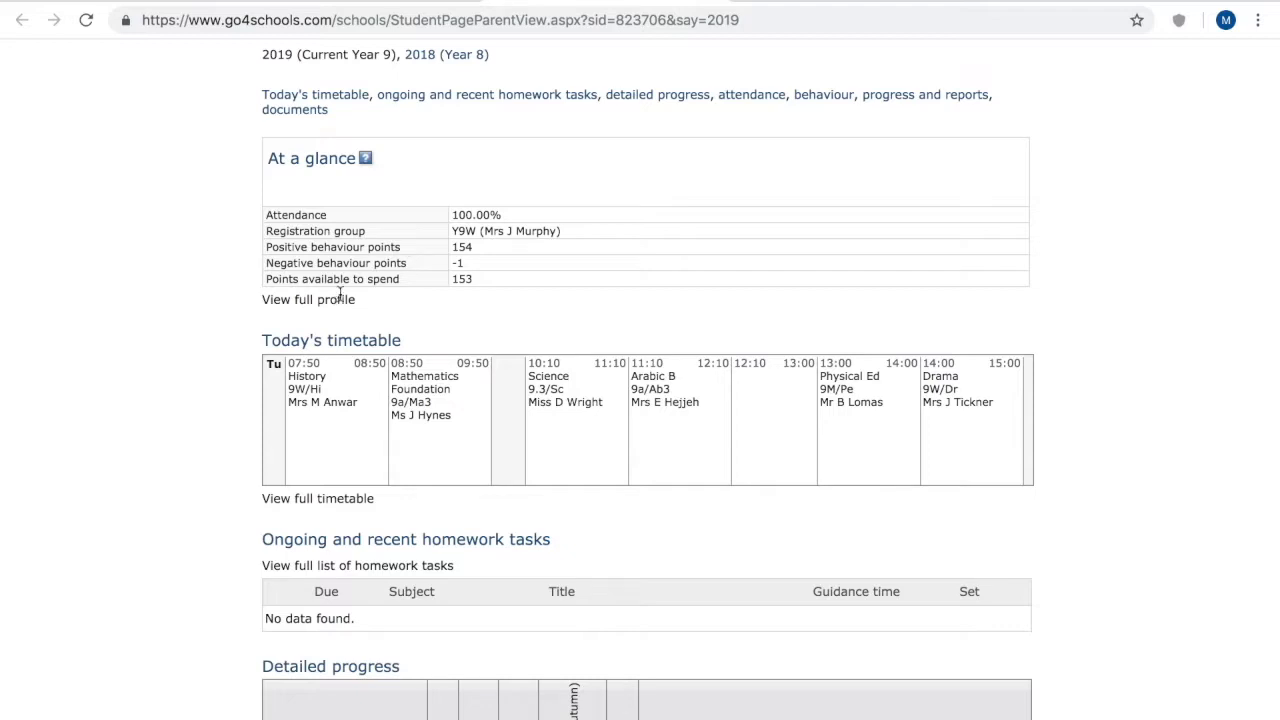
Scroll past the timetable to the homework tasks and the Detailed progress heading.
scroll(down, 3)
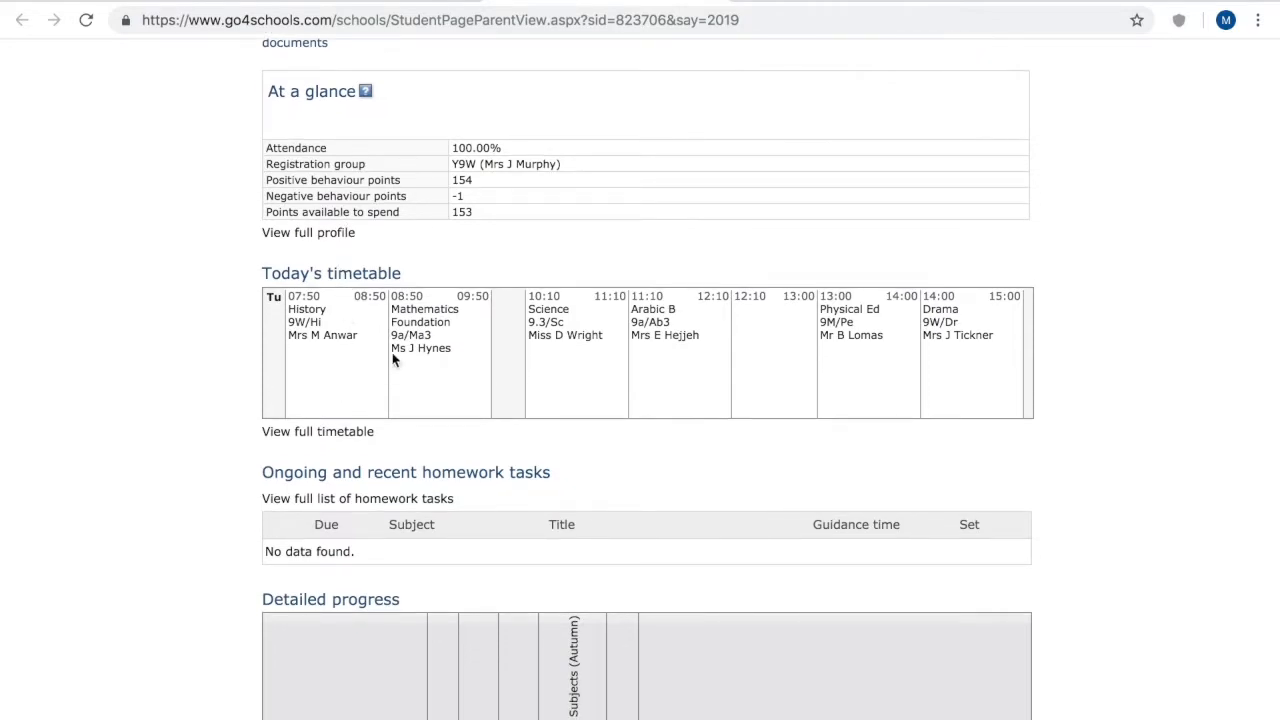
mouse_move(330, 431)
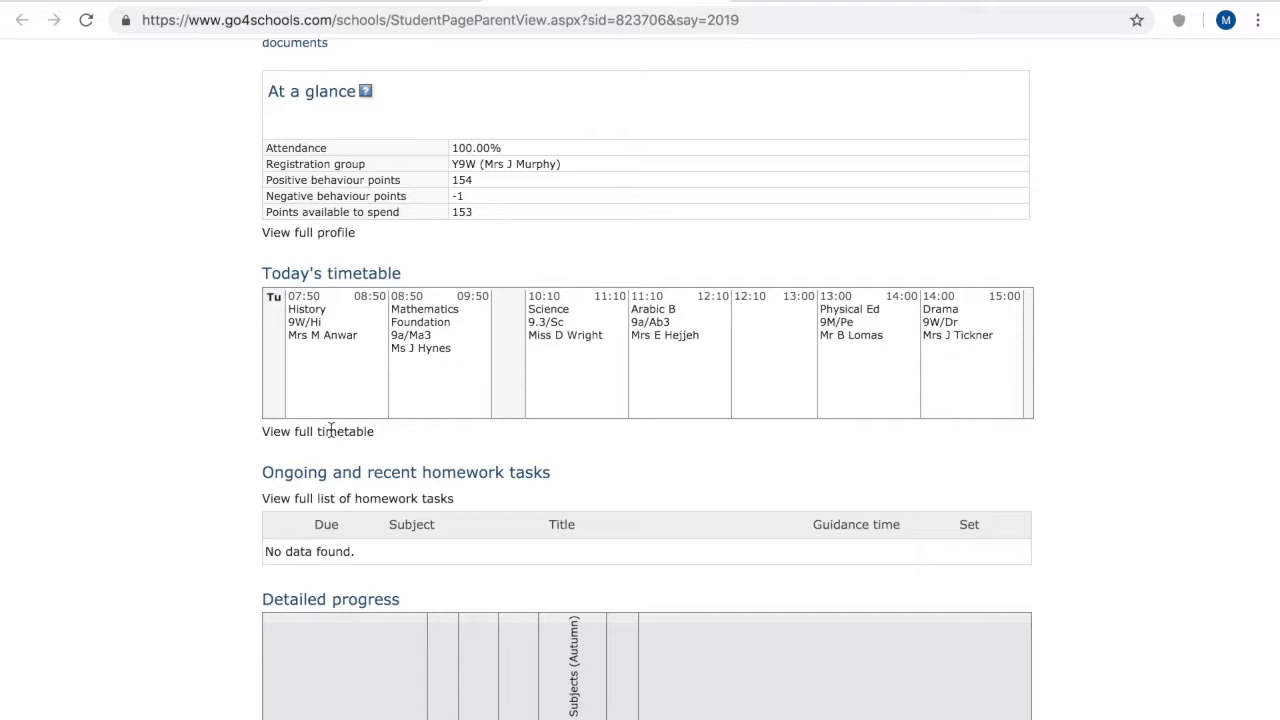
scroll(down, 3)
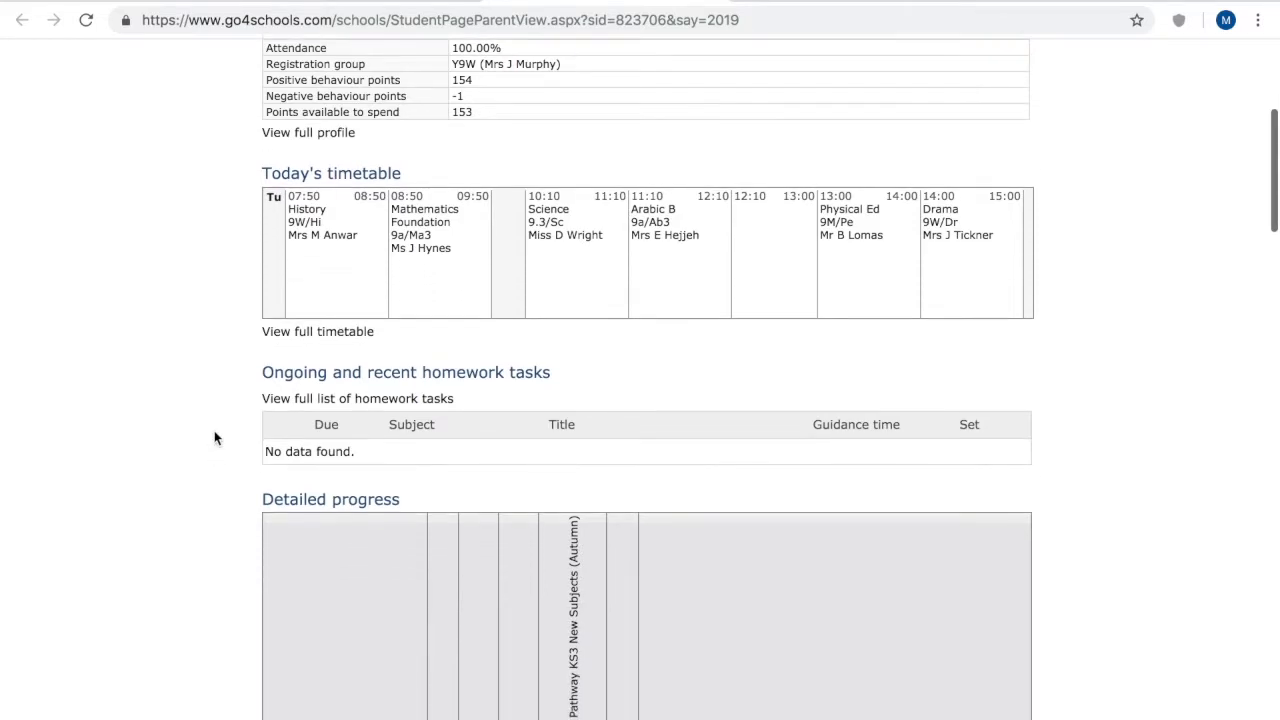
scroll(down, 3)
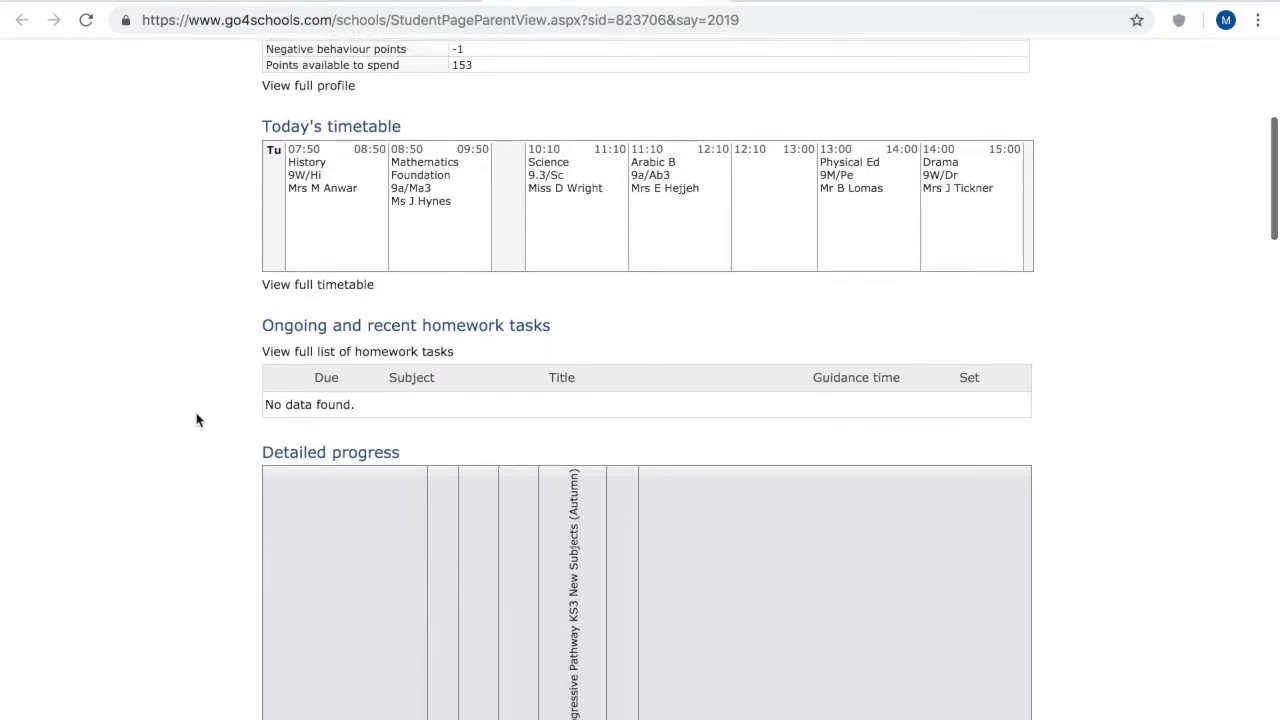
scroll(down, 3)
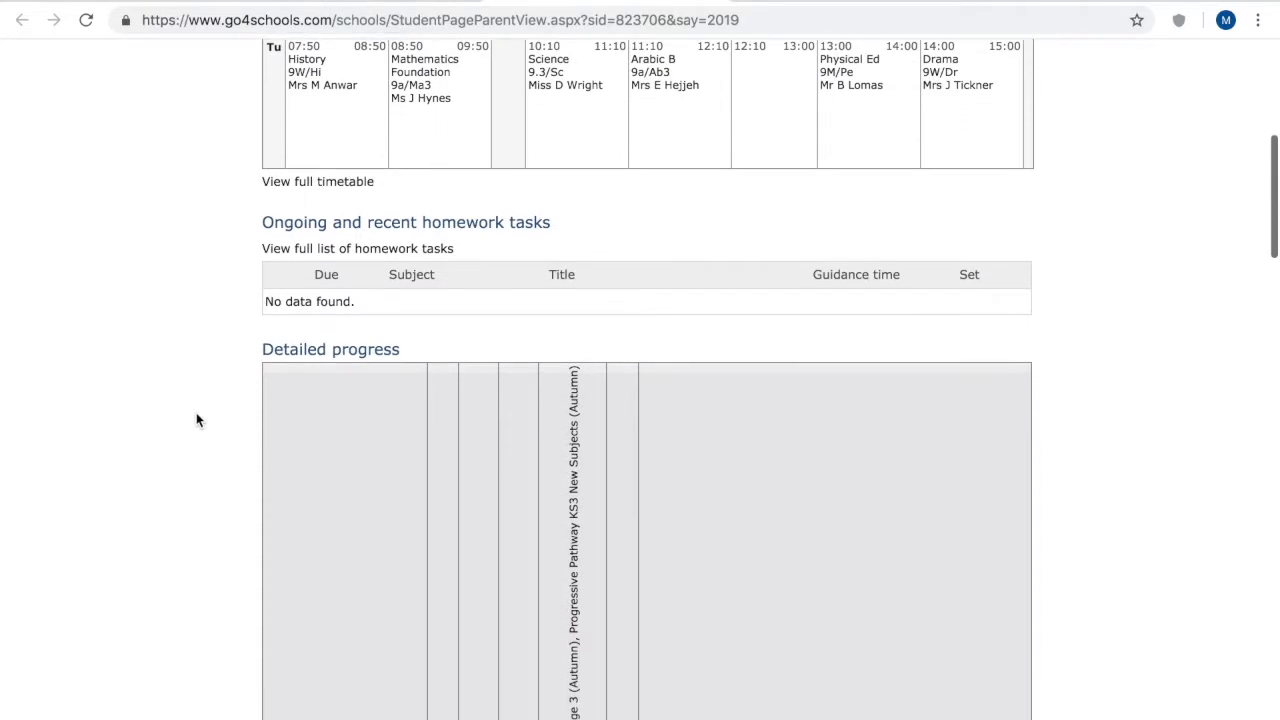
mouse_move(404, 304)
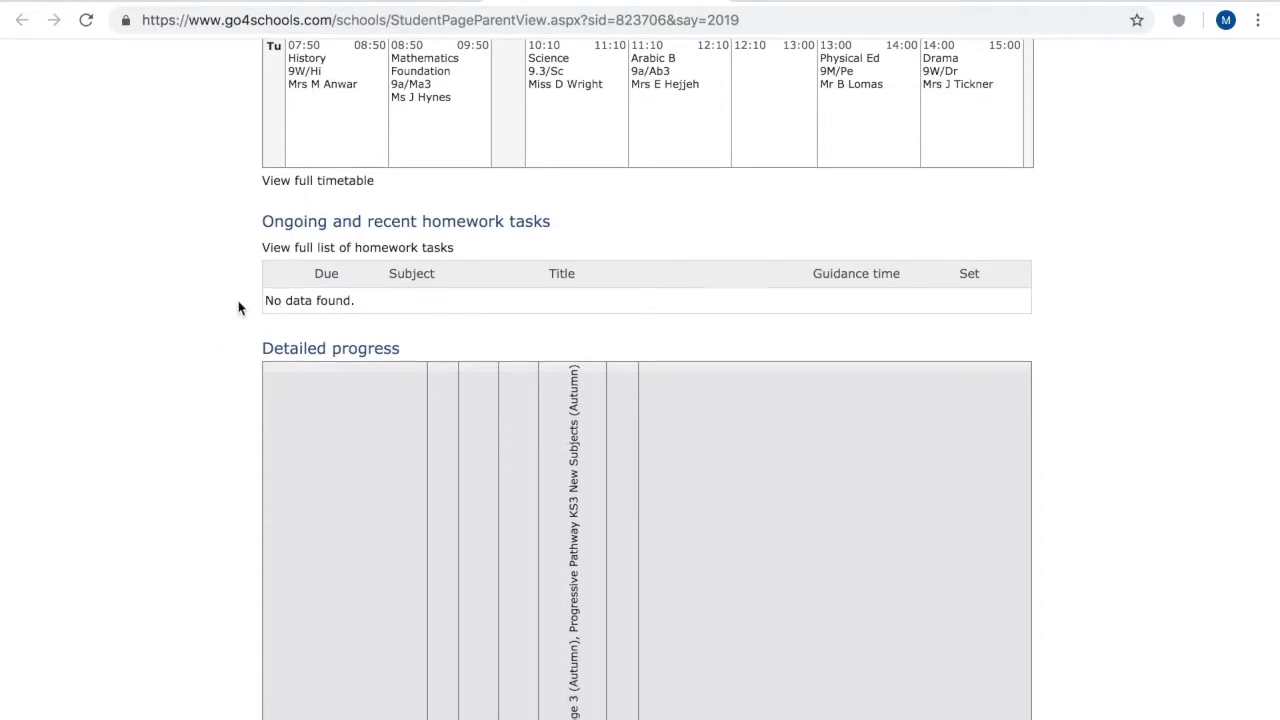
scroll(down, 3)
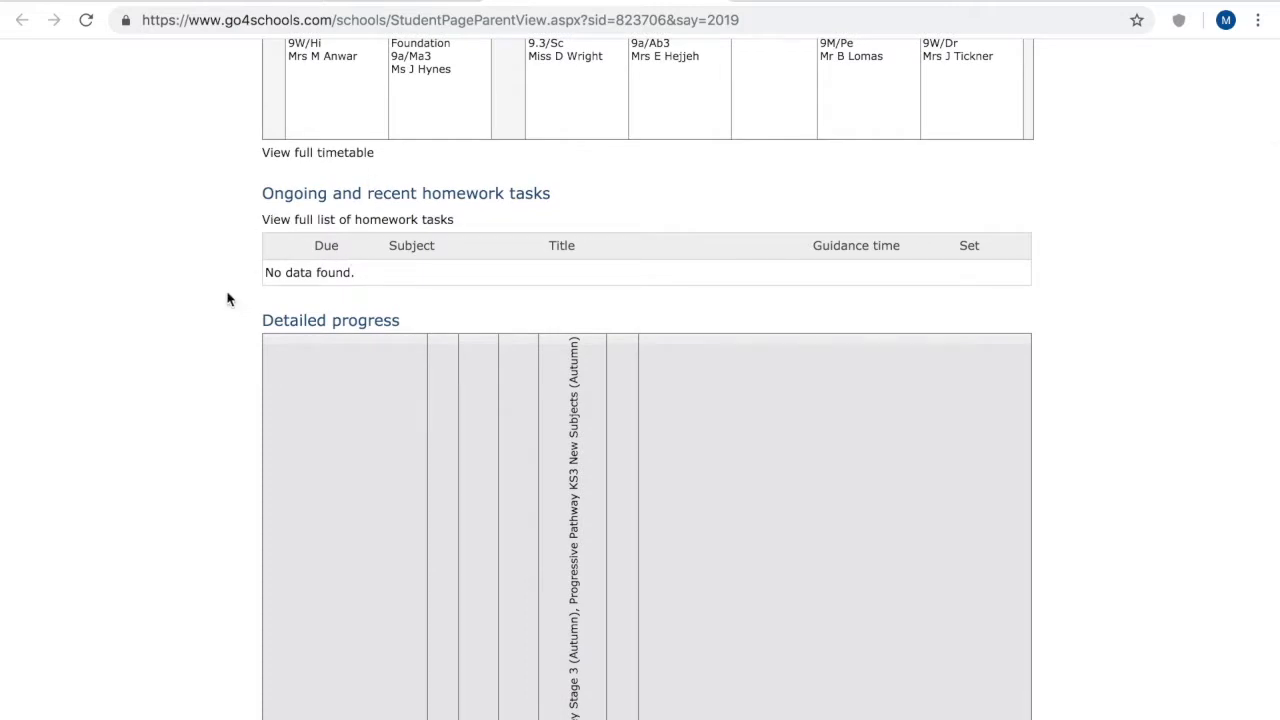
Scroll the Detailed progress table into view and read the Current Grade column explanation.
scroll(down, 3)
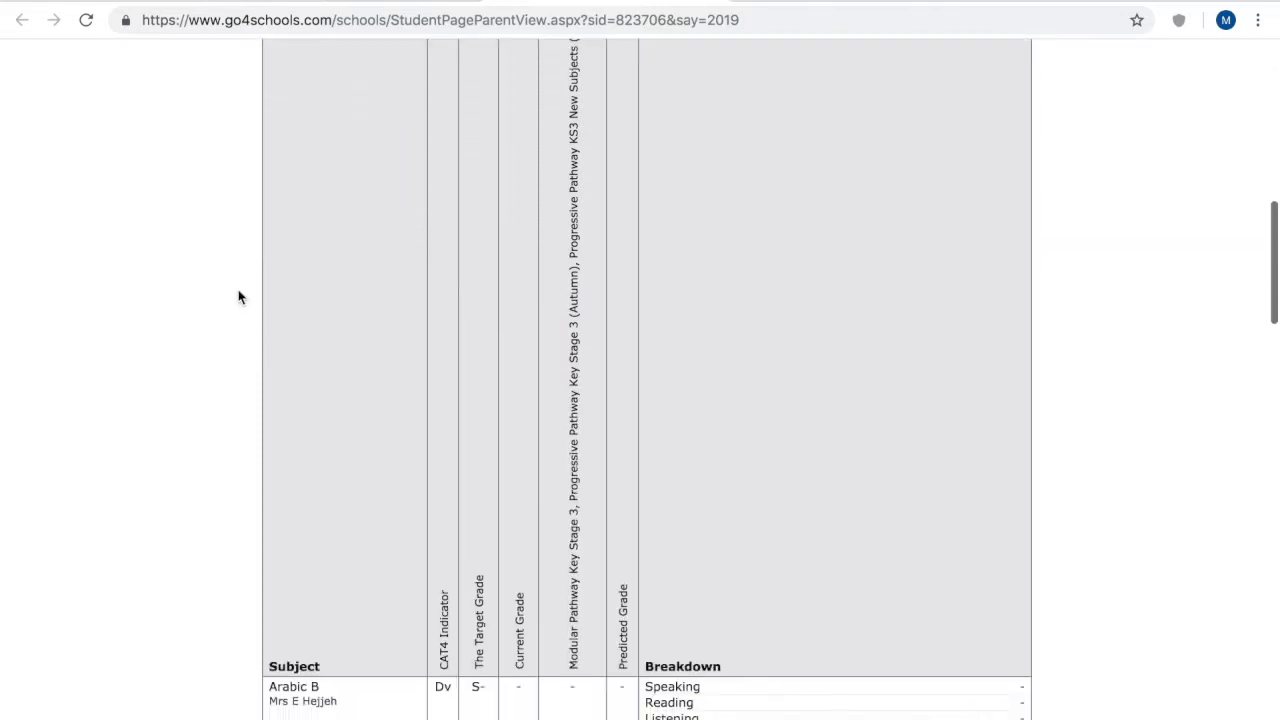
scroll(down, 3)
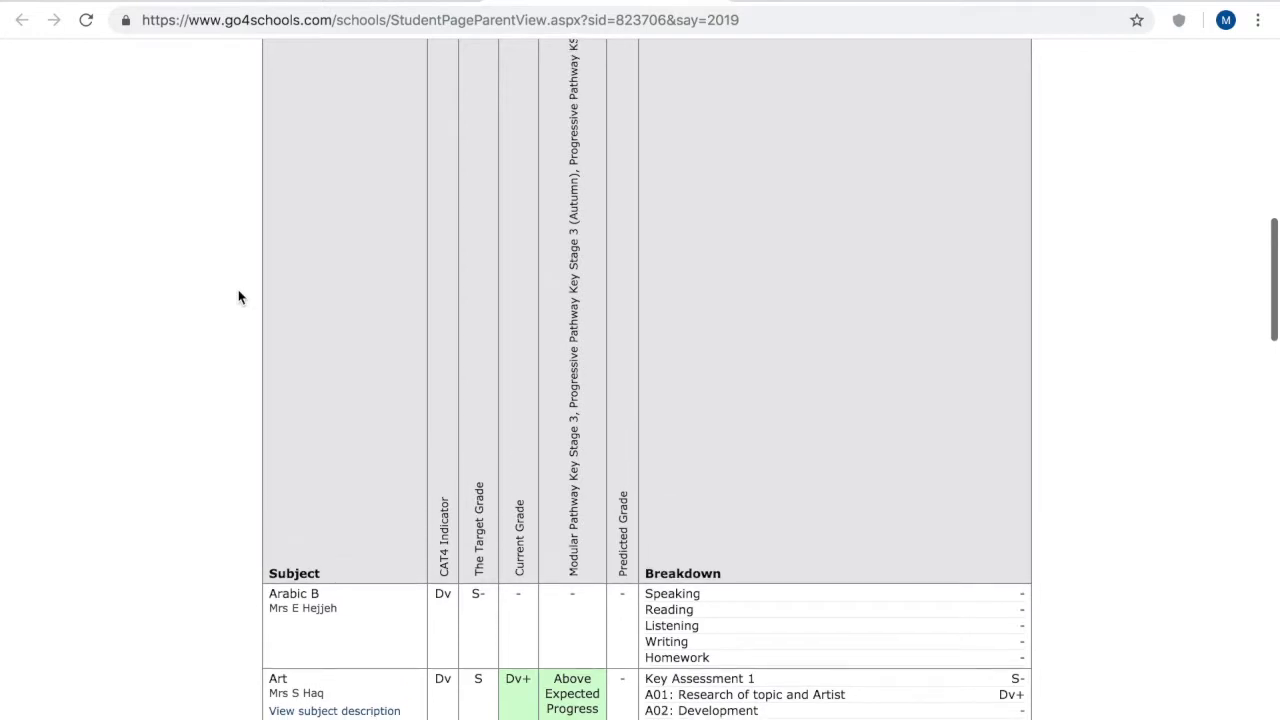
scroll(down, 3)
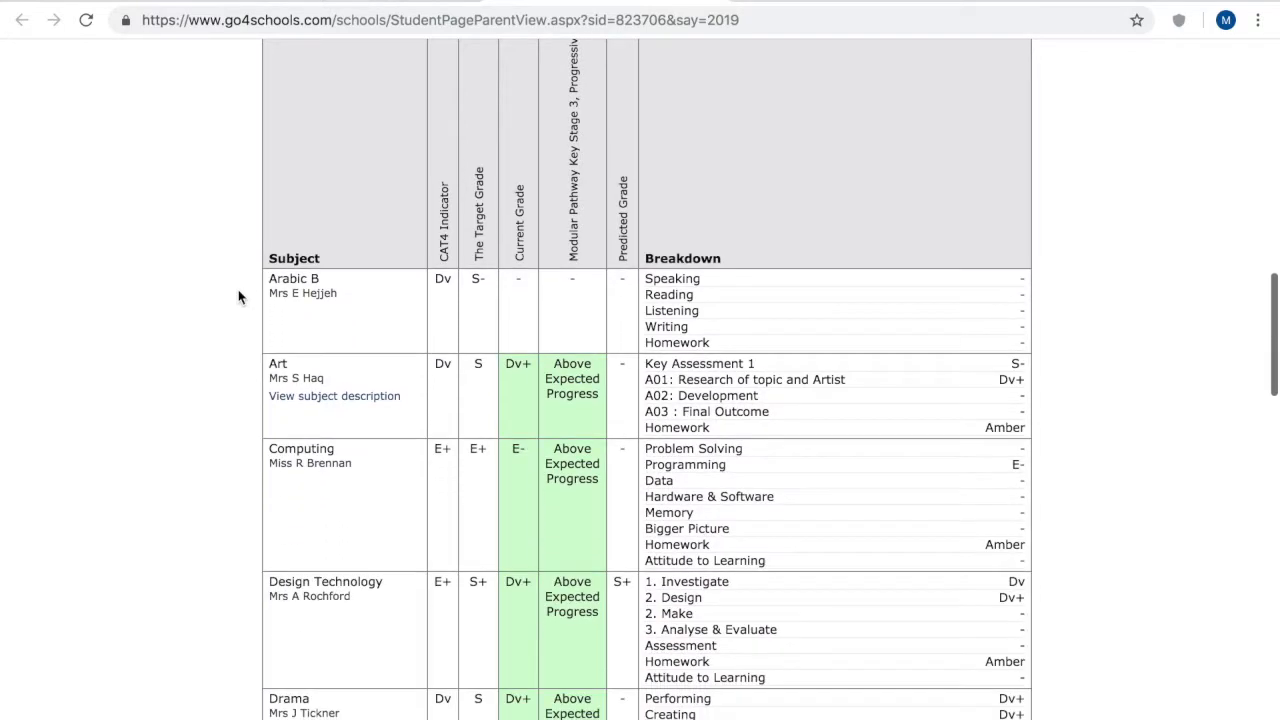
mouse_move(427, 252)
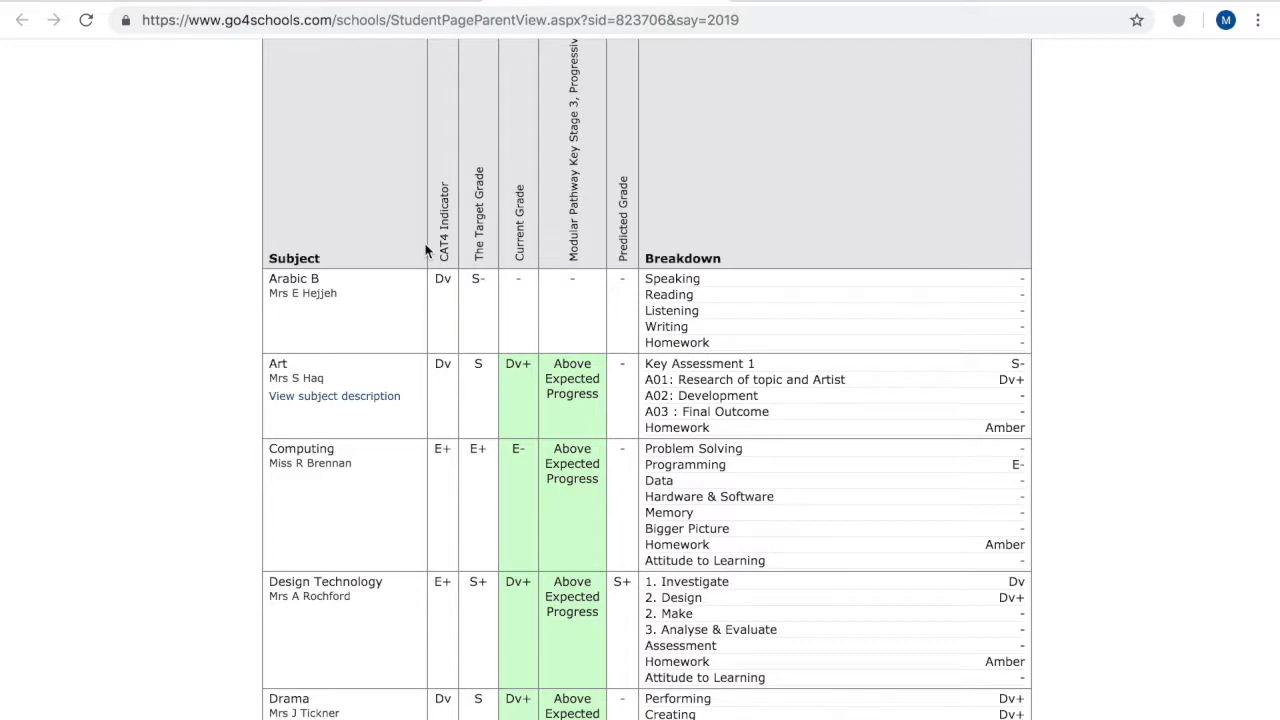
scroll(down, 3)
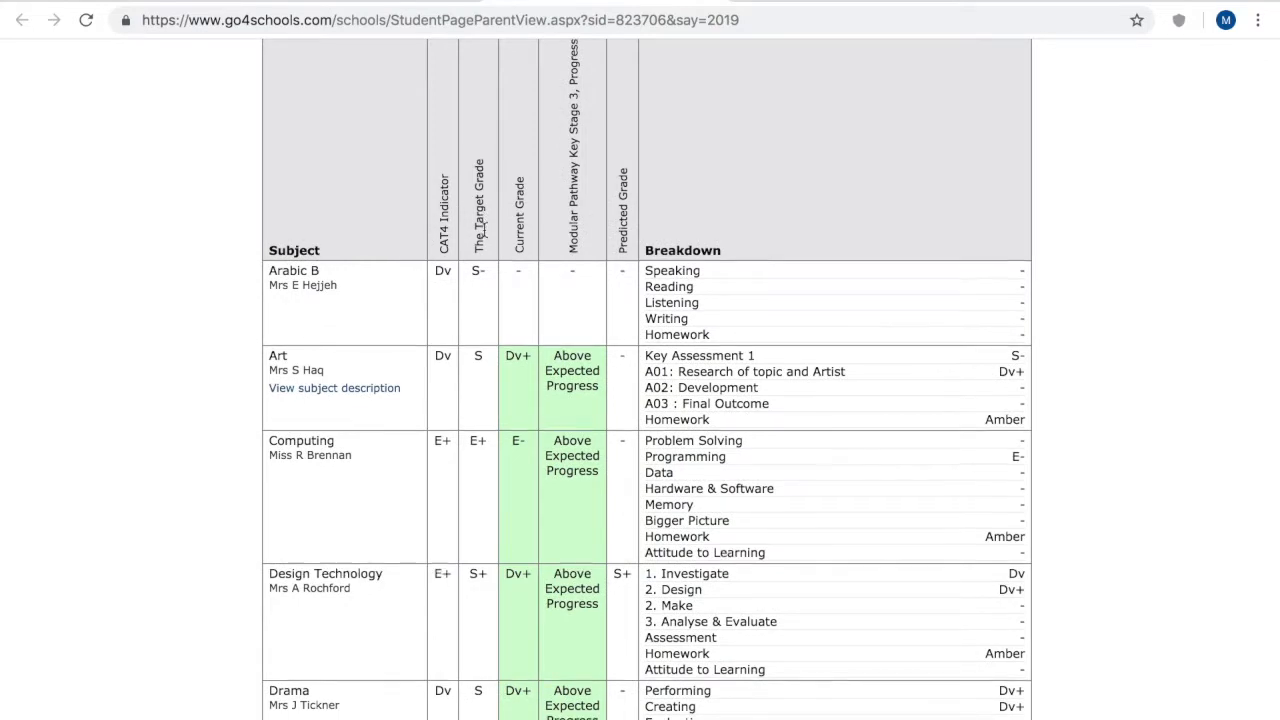
scroll(down, 3)
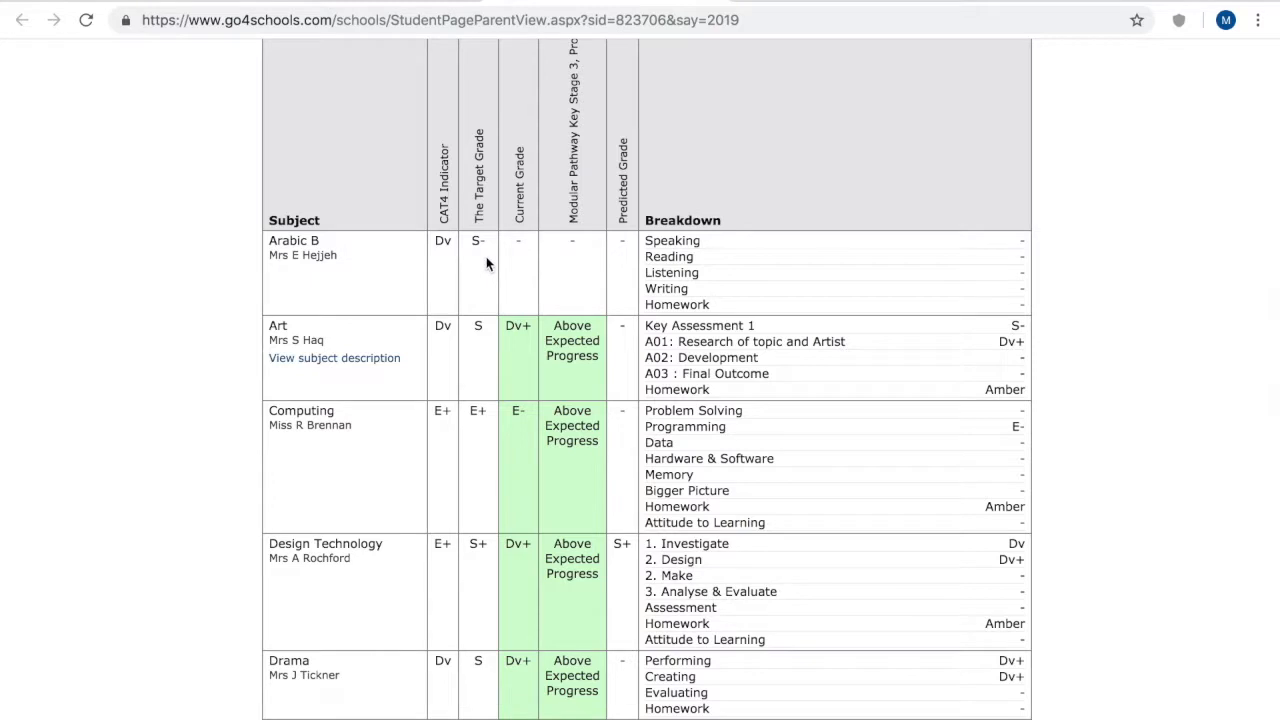
mouse_move(489, 250)
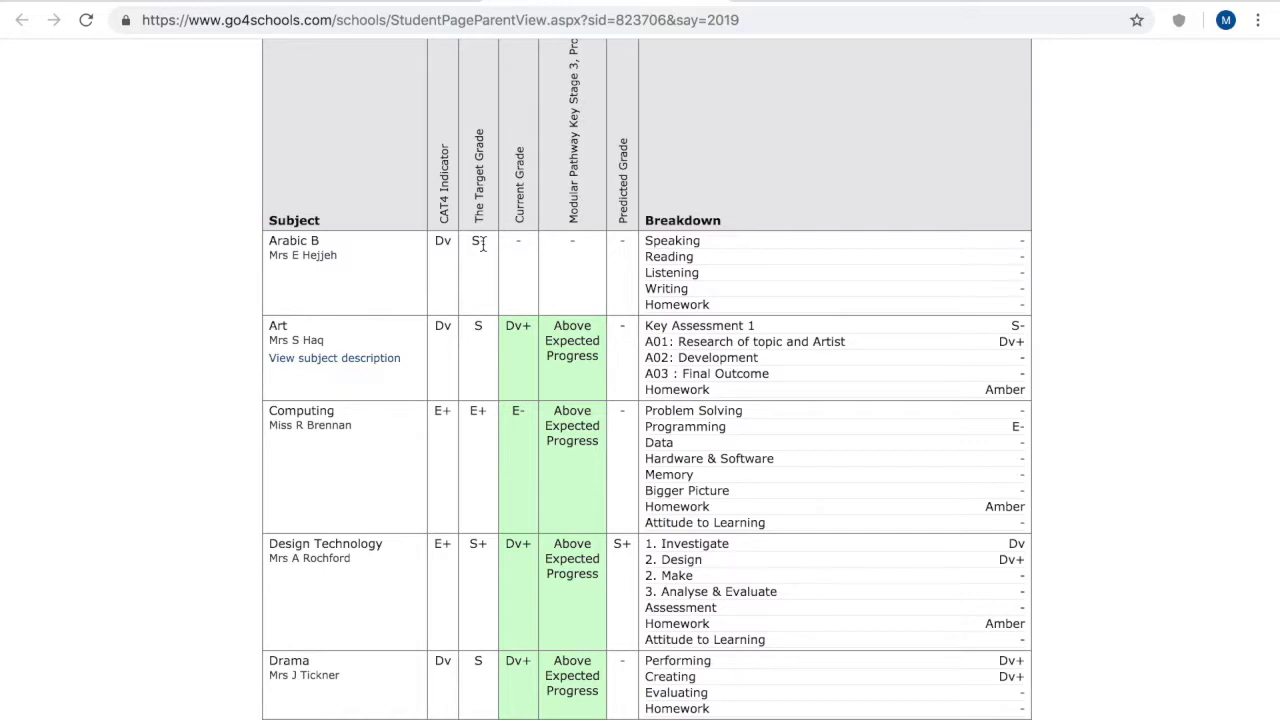
mouse_move(489, 220)
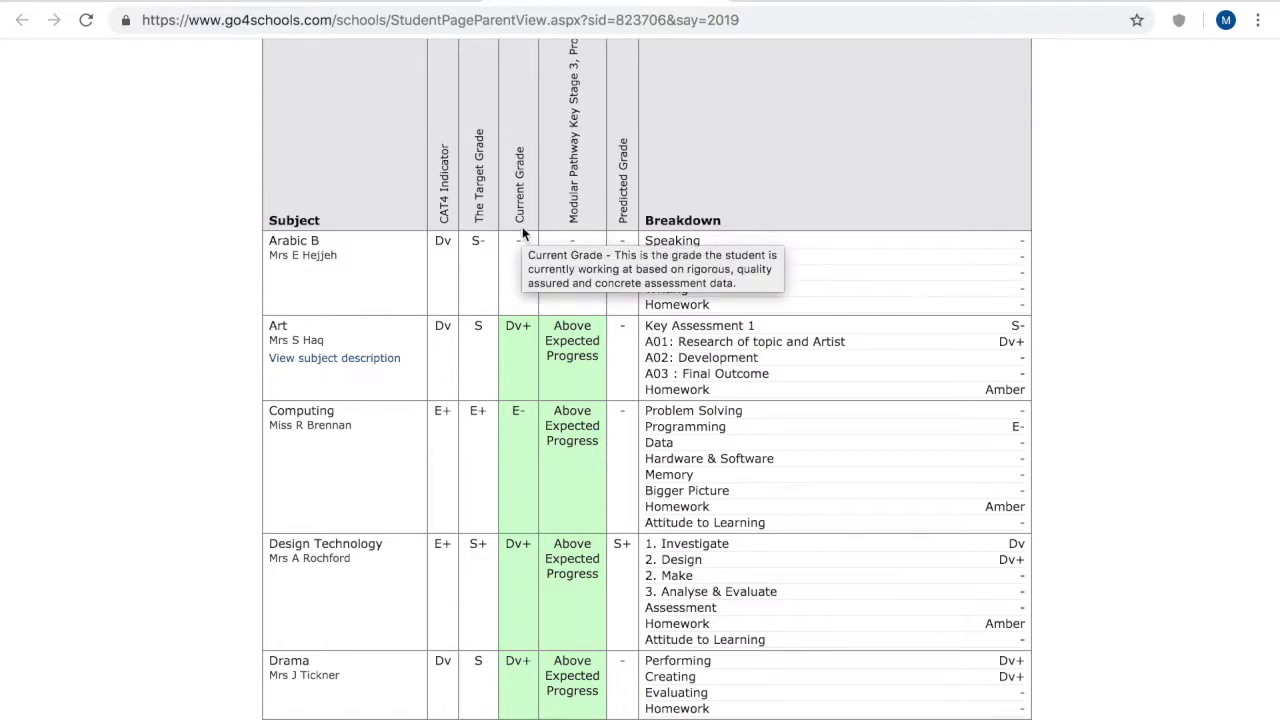
mouse_move(720, 313)
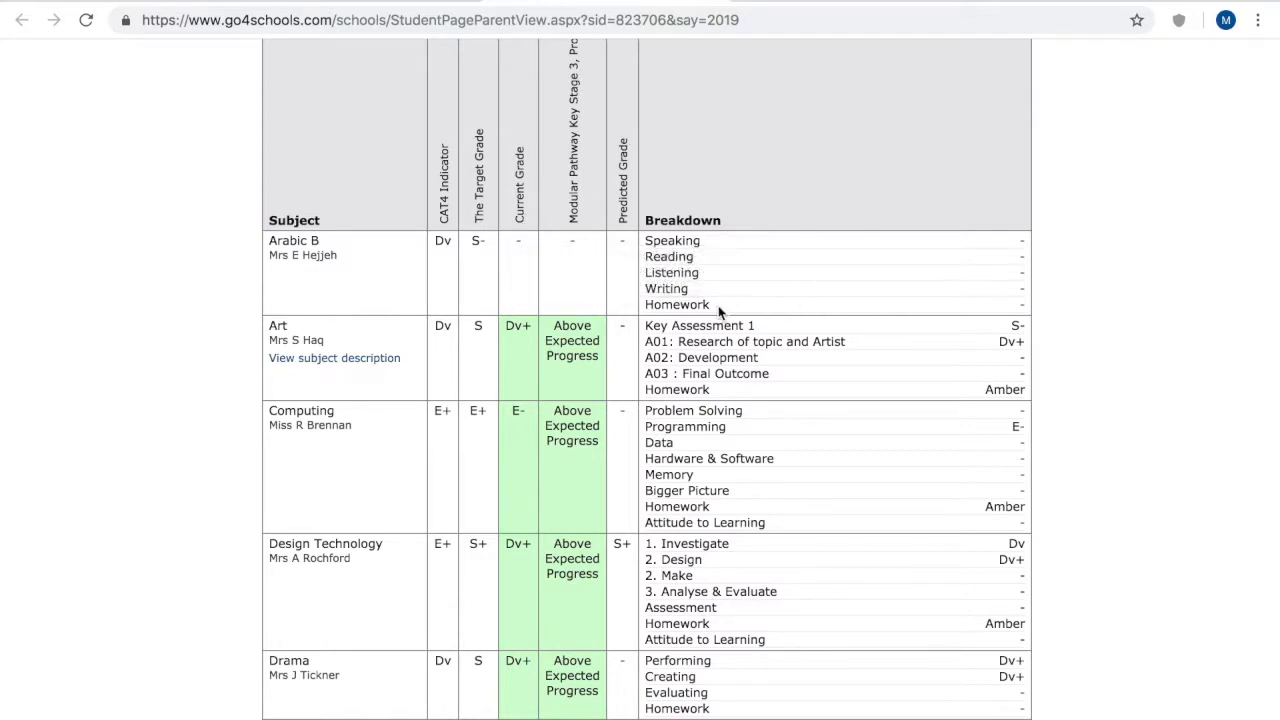
mouse_move(855, 228)
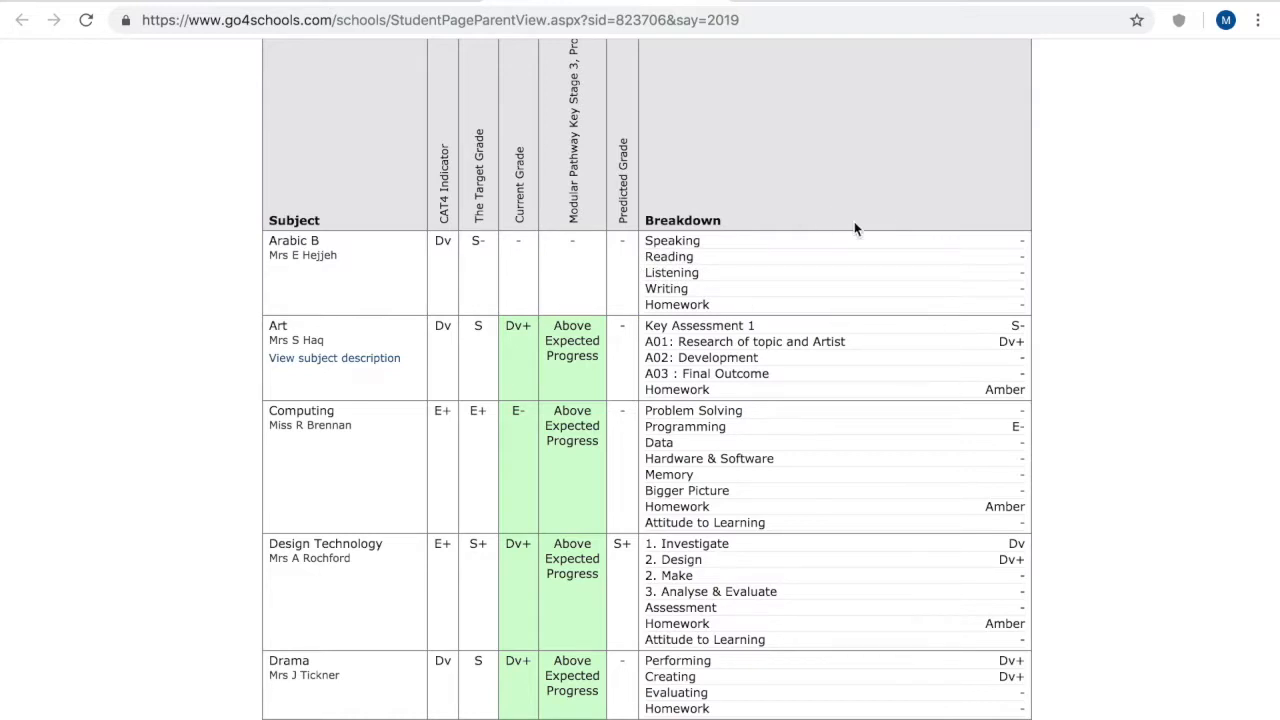
mouse_move(505, 214)
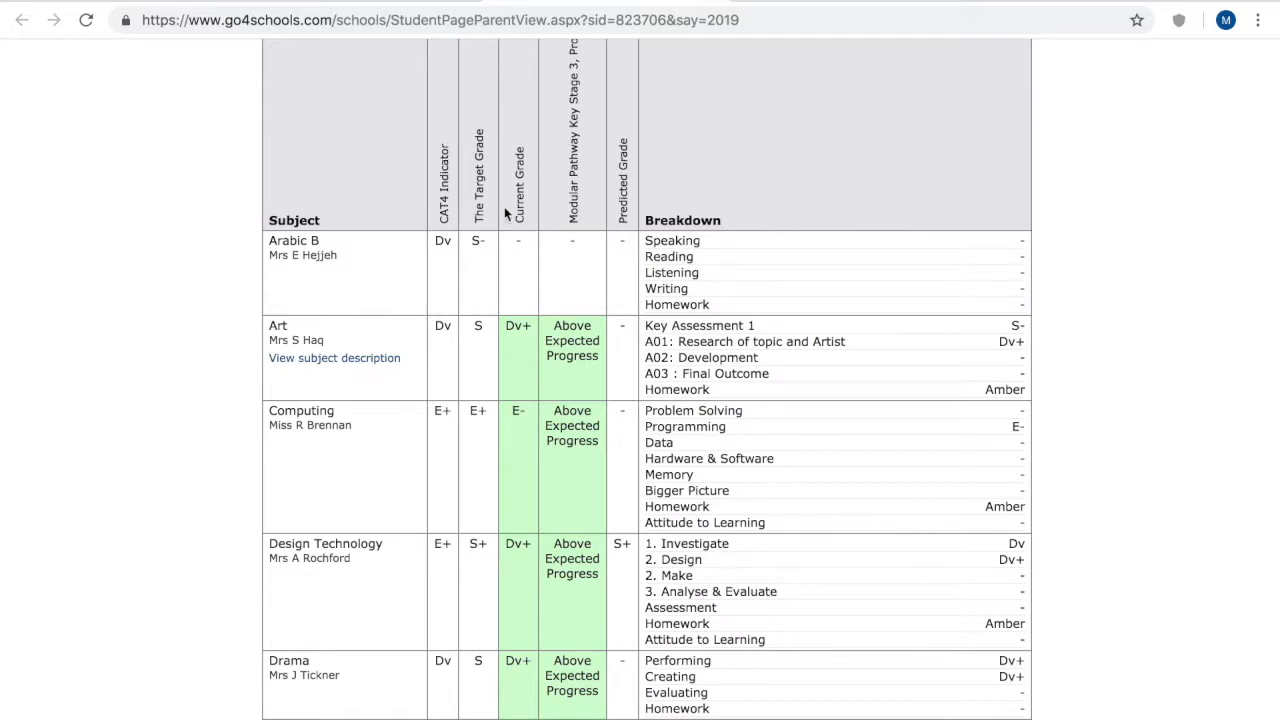
scroll(down, 3)
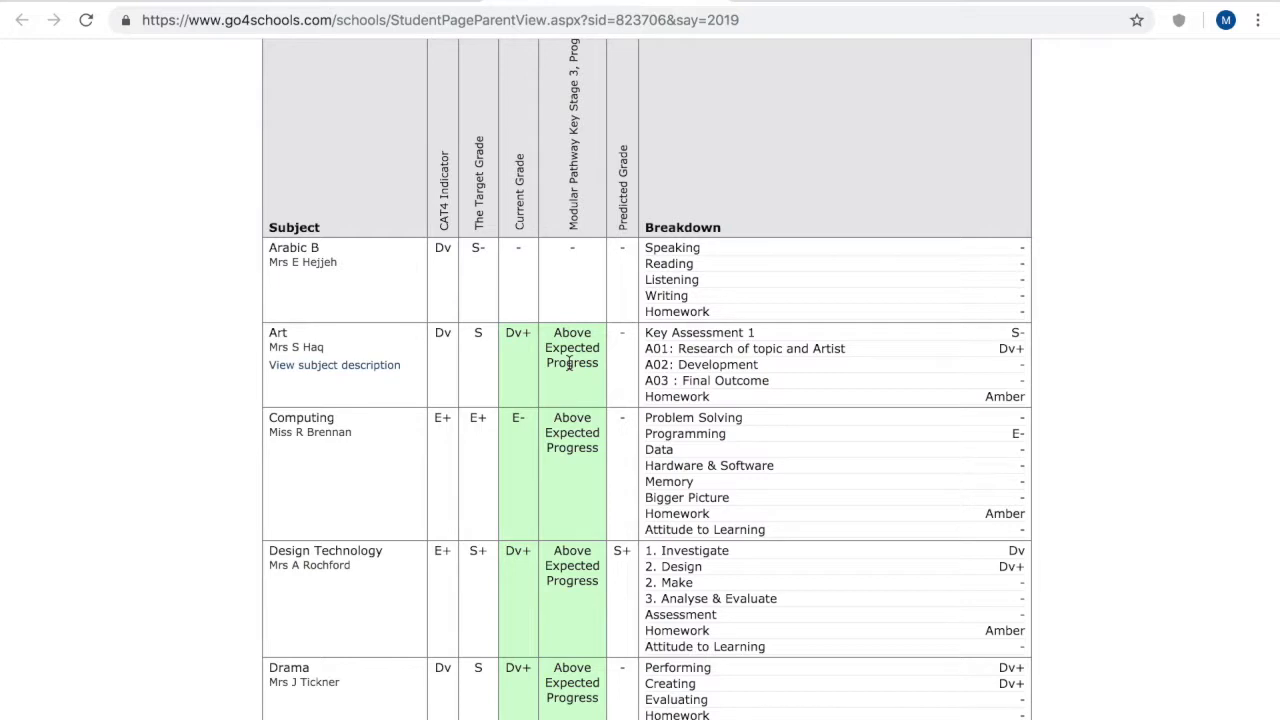
mouse_move(490, 257)
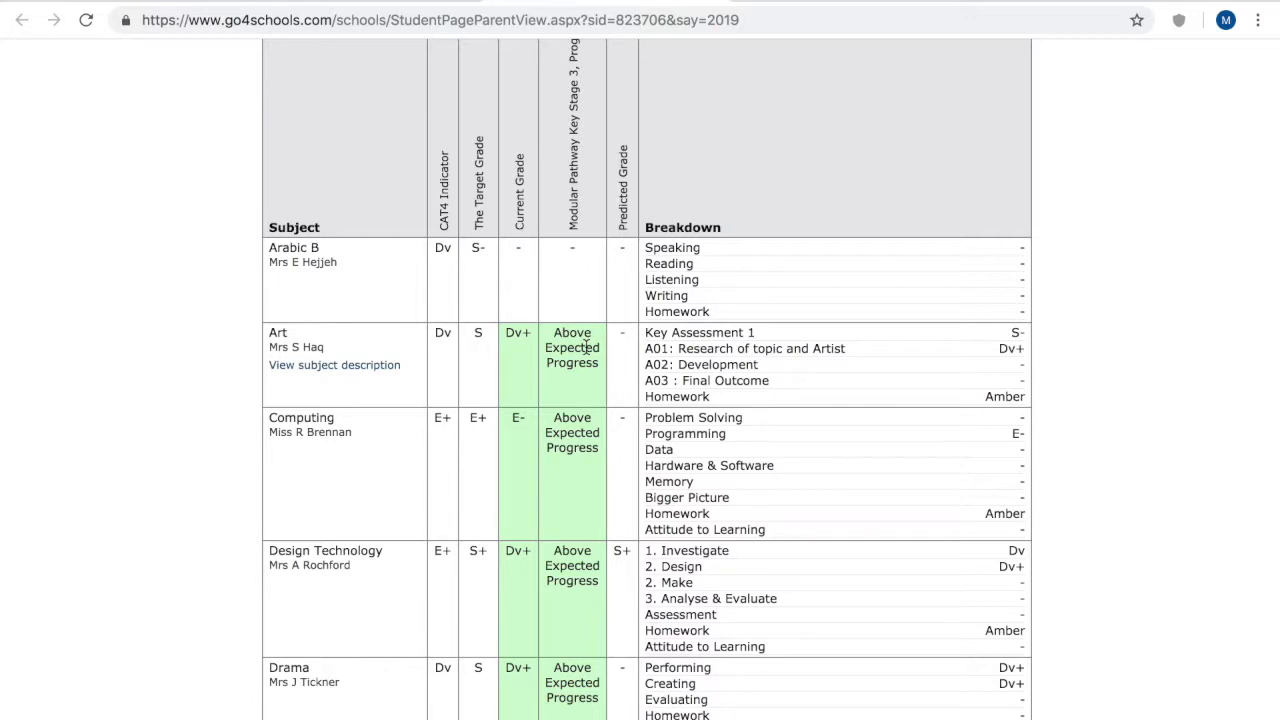
mouse_move(488, 263)
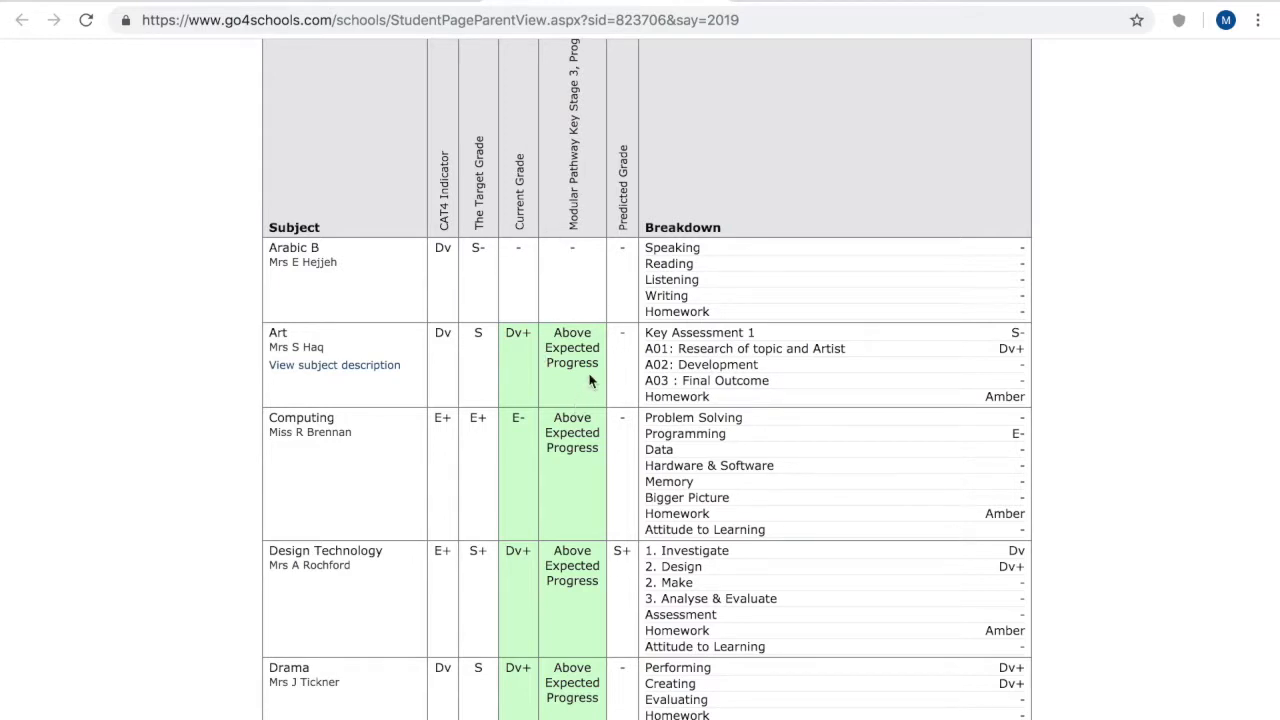
mouse_move(620, 385)
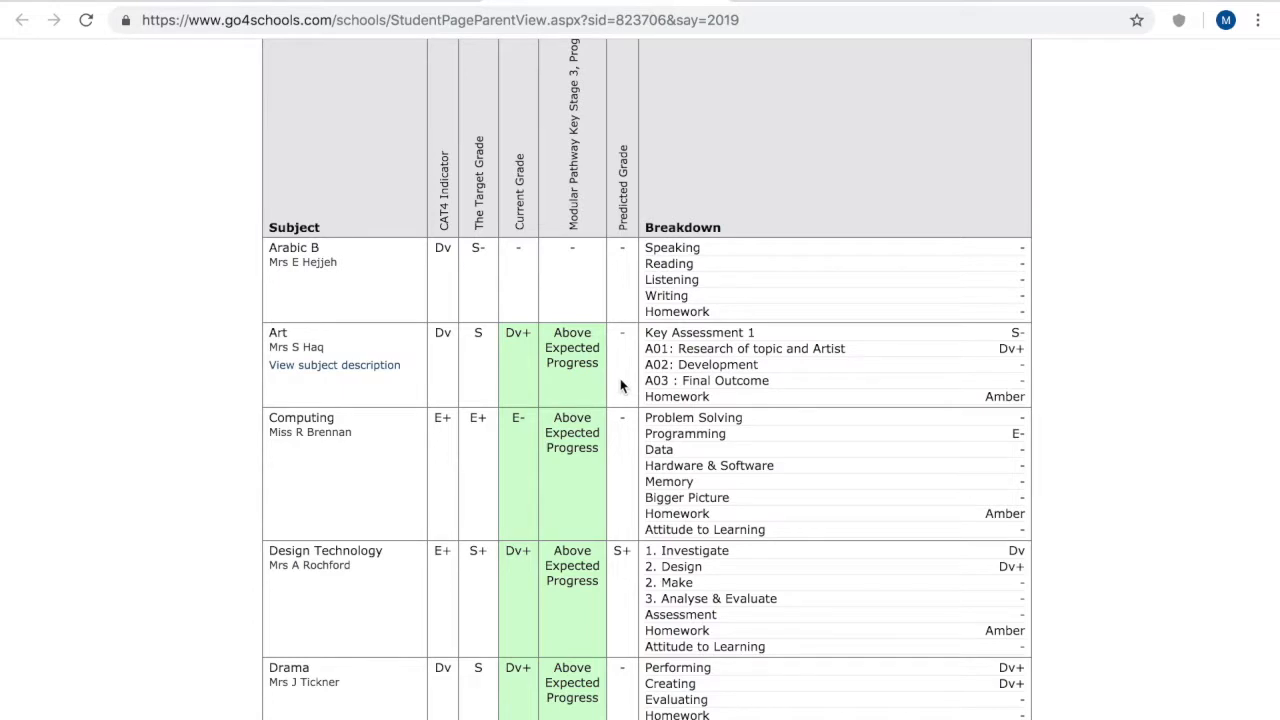
mouse_move(630, 338)
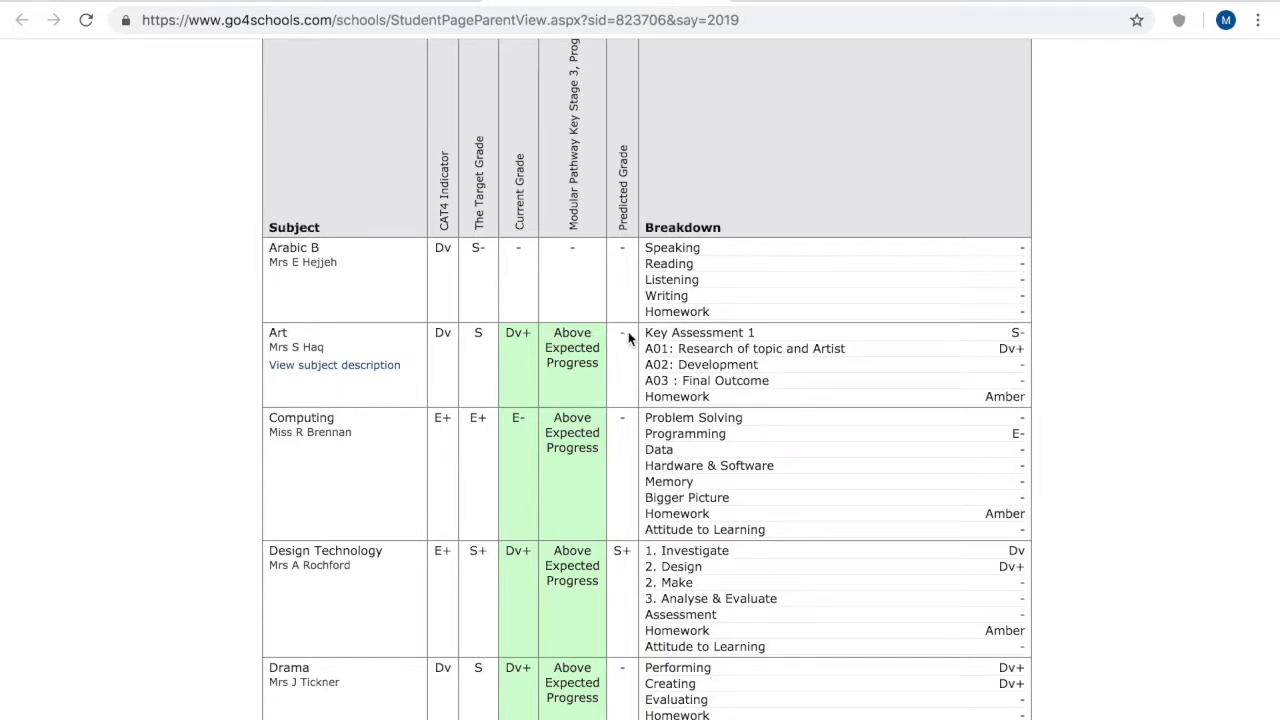
mouse_move(770, 375)
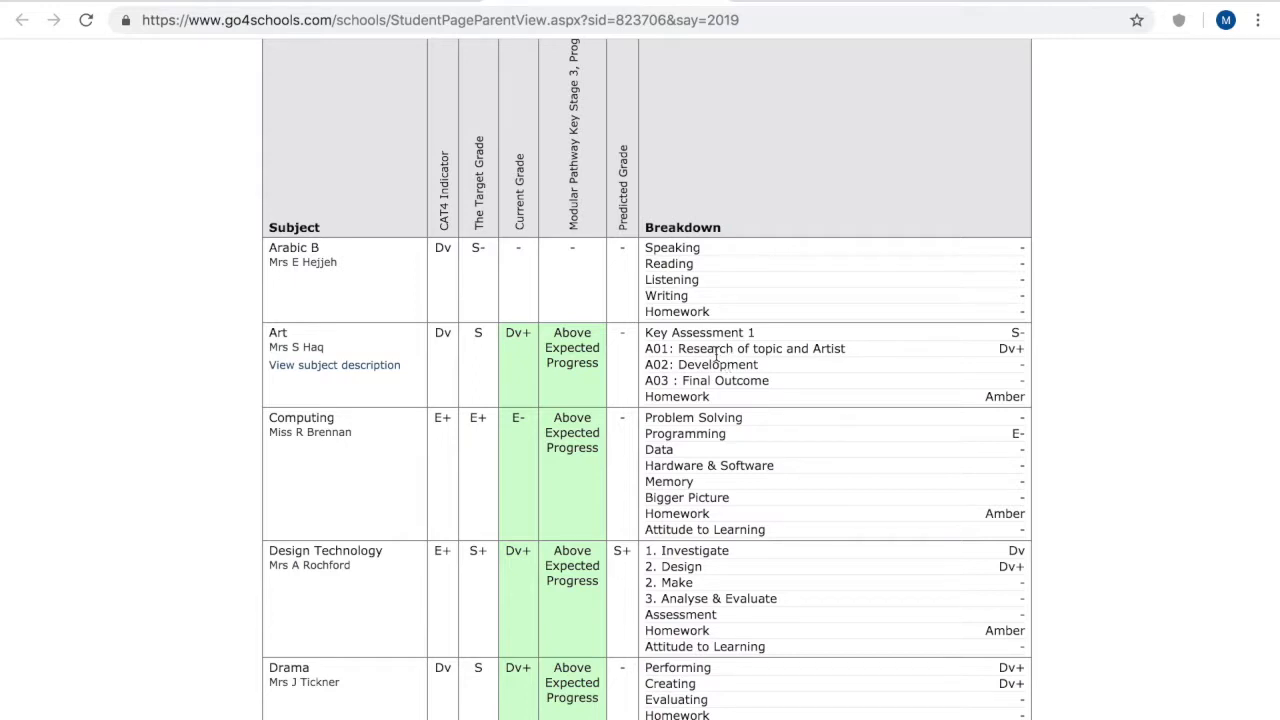
mouse_move(753, 331)
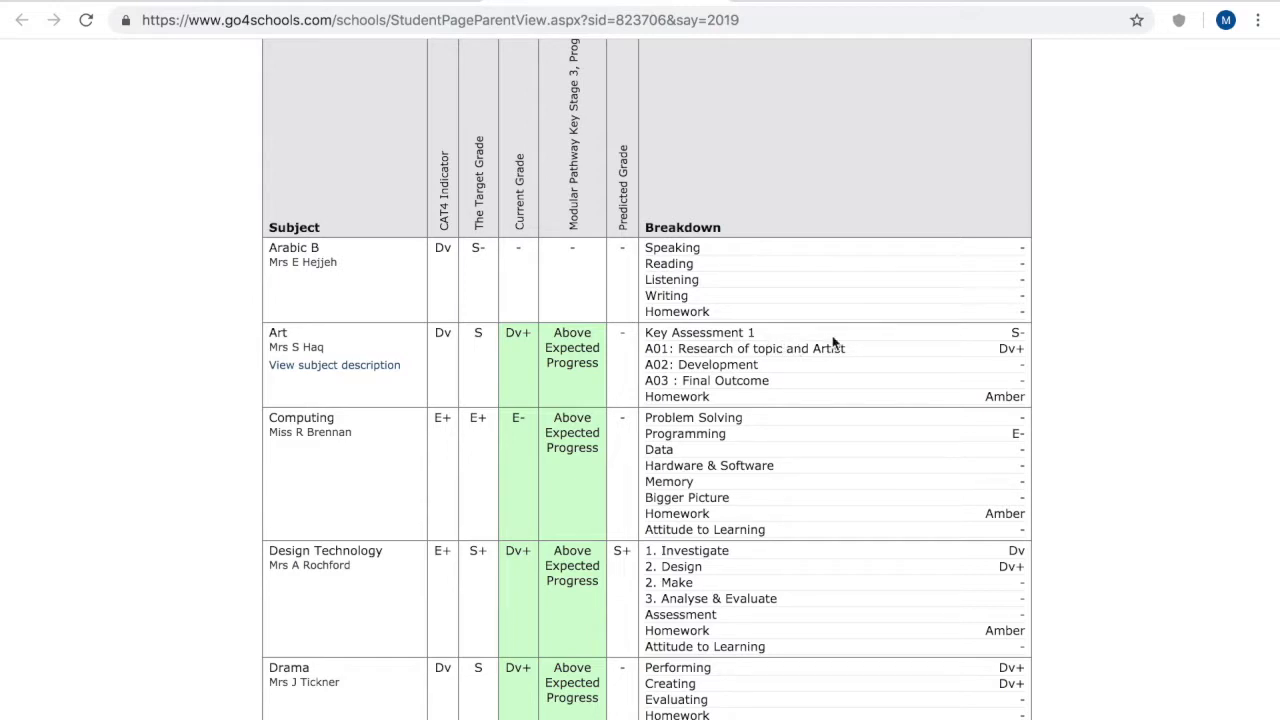
mouse_move(607, 333)
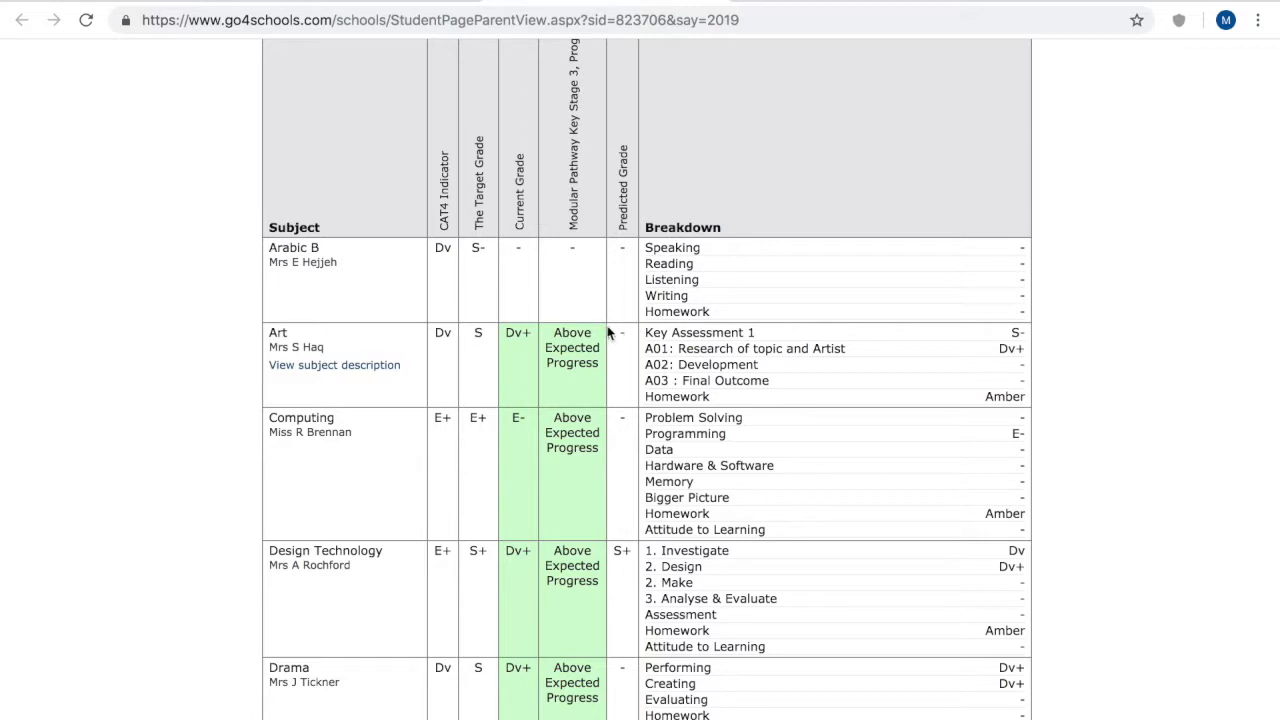
mouse_move(540, 368)
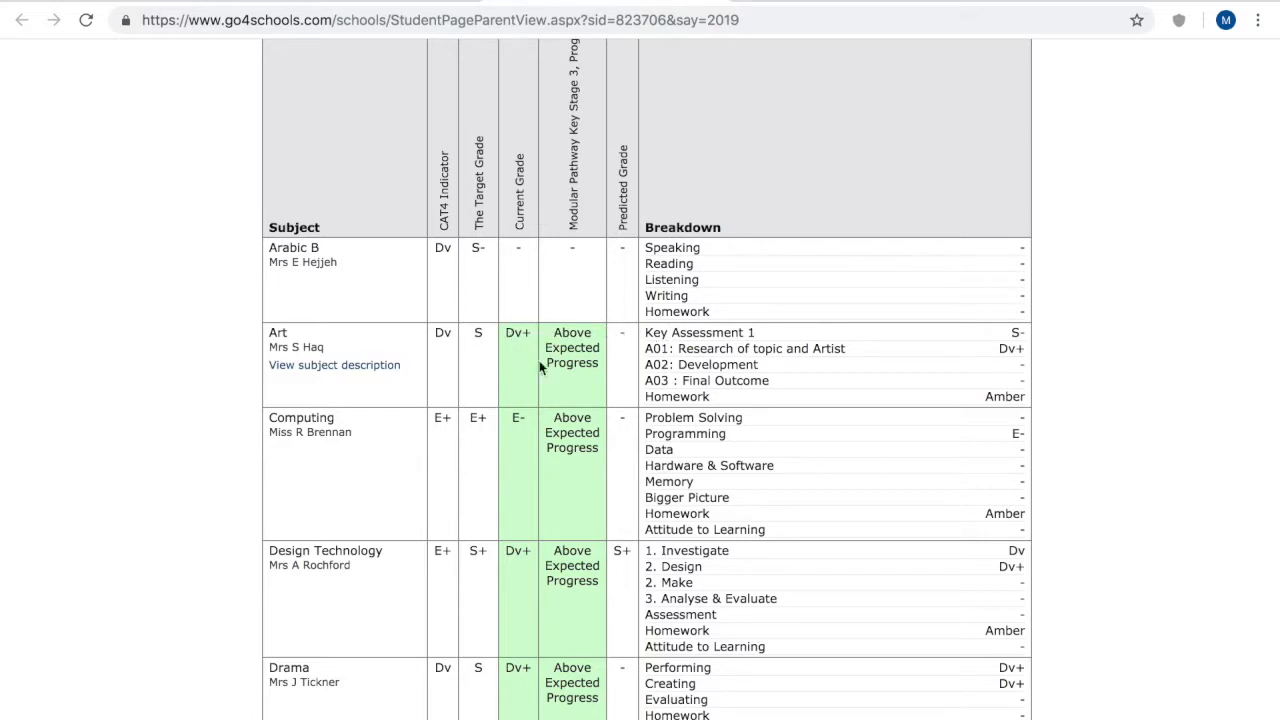
Scroll through Physical Ed, Science and Swimming grades down to the Attendance heading.
scroll(down, 3)
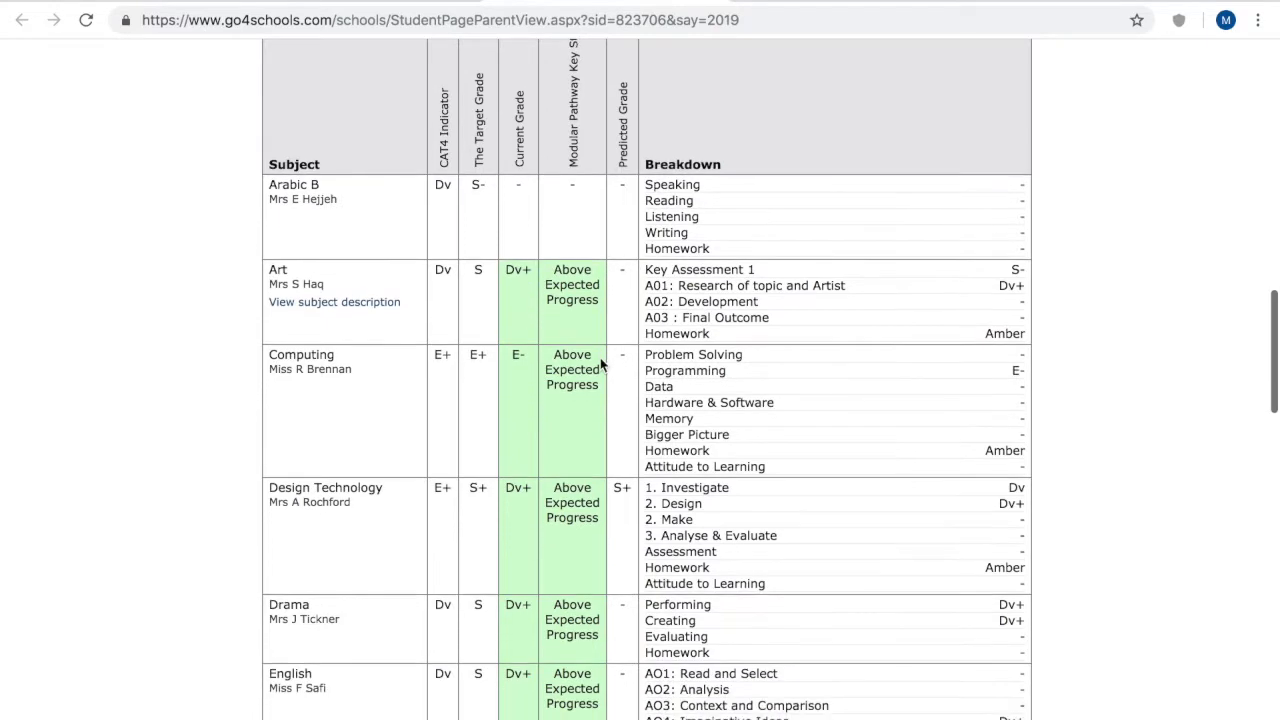
scroll(down, 3)
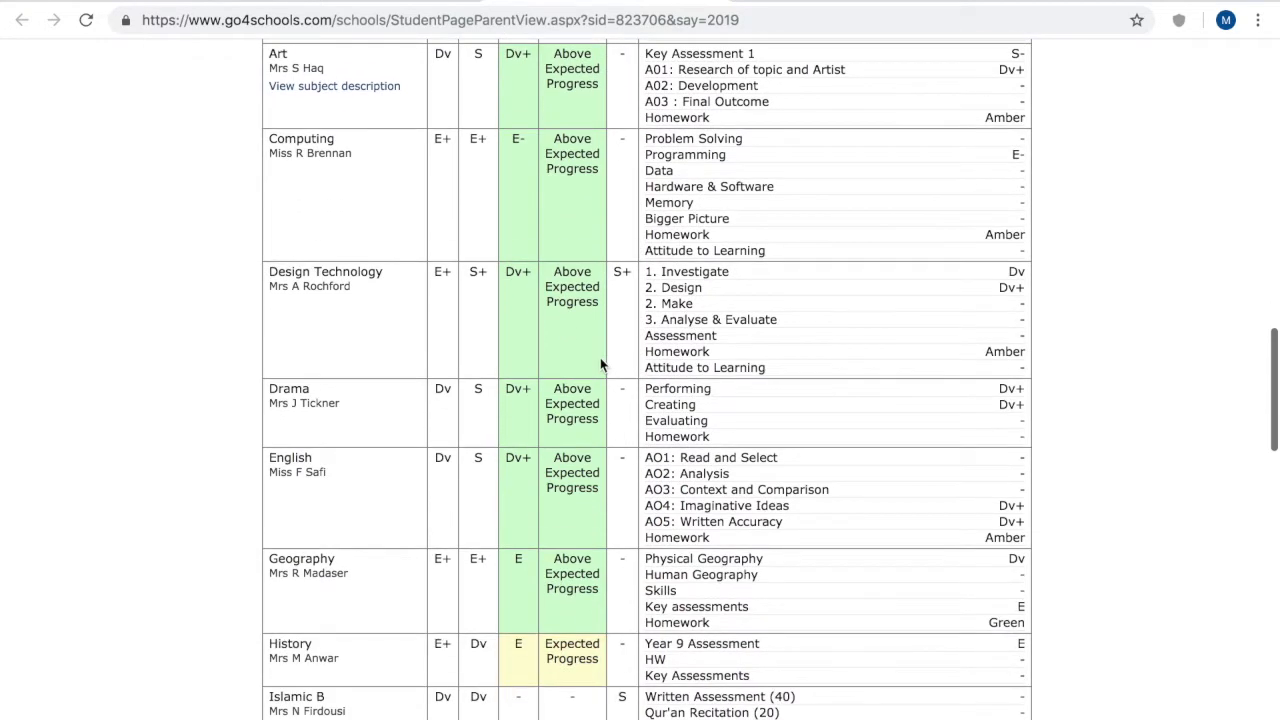
scroll(down, 3)
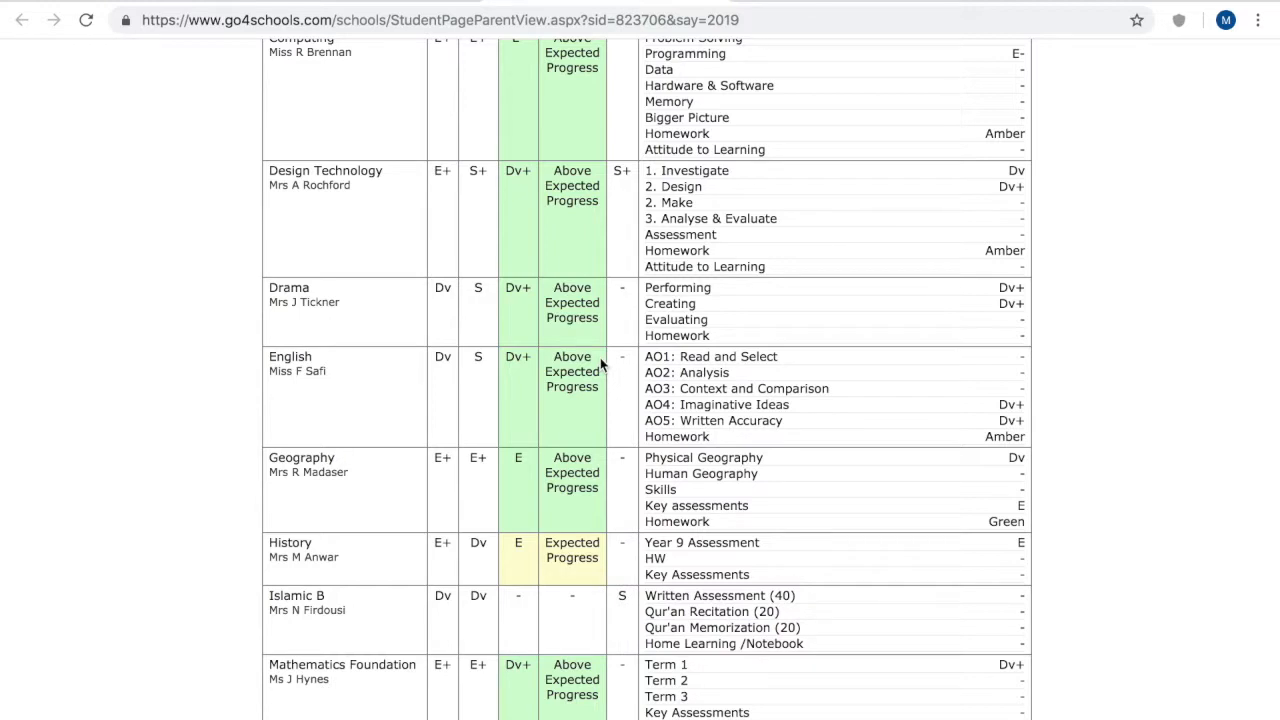
scroll(down, 3)
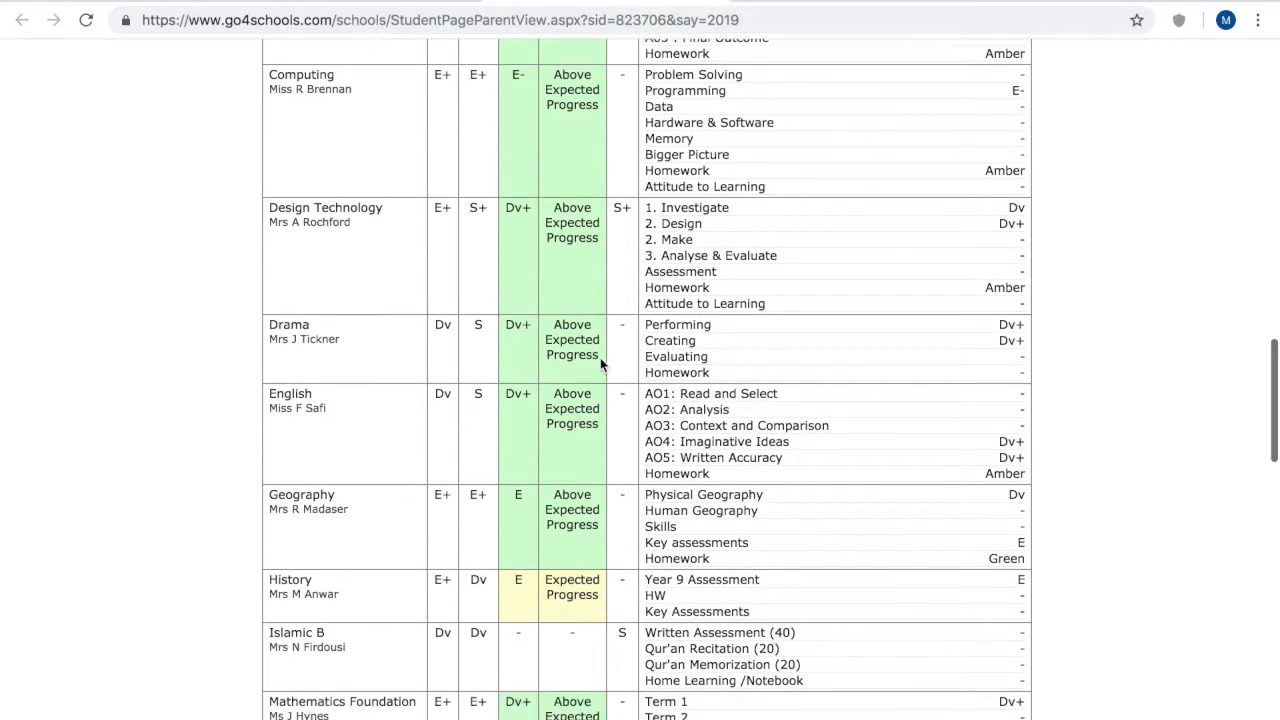
scroll(down, 3)
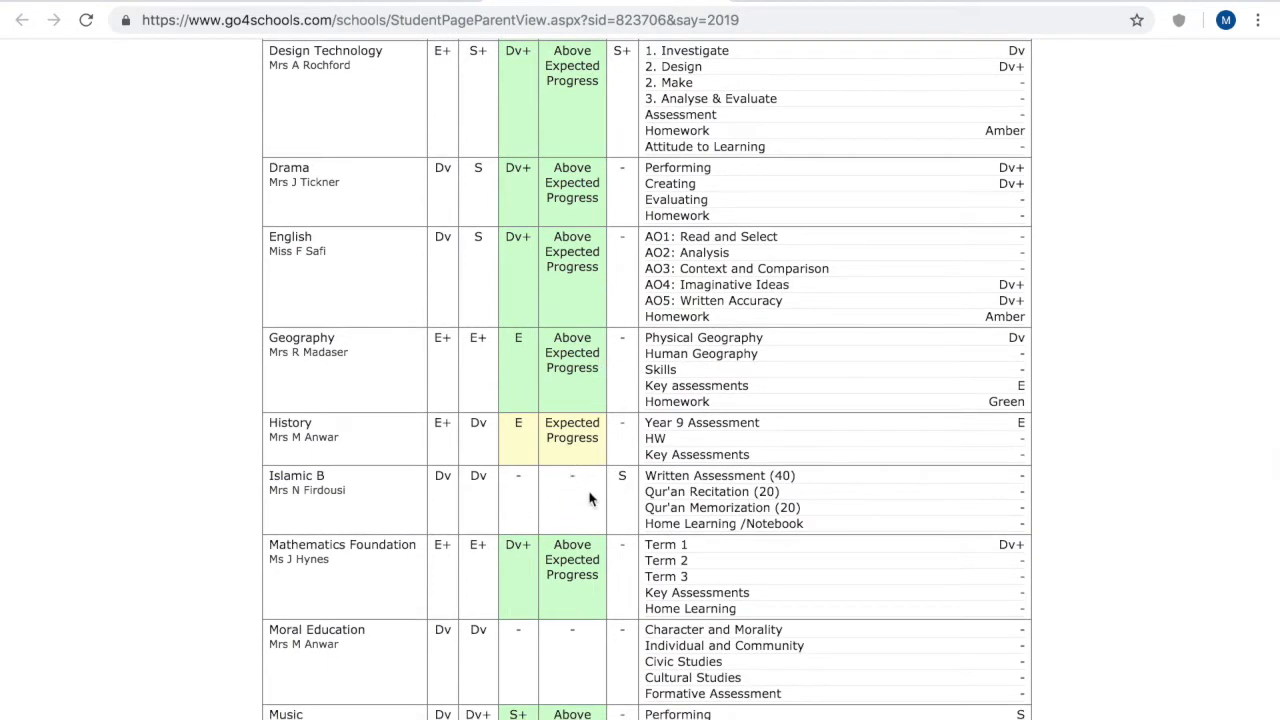
scroll(down, 3)
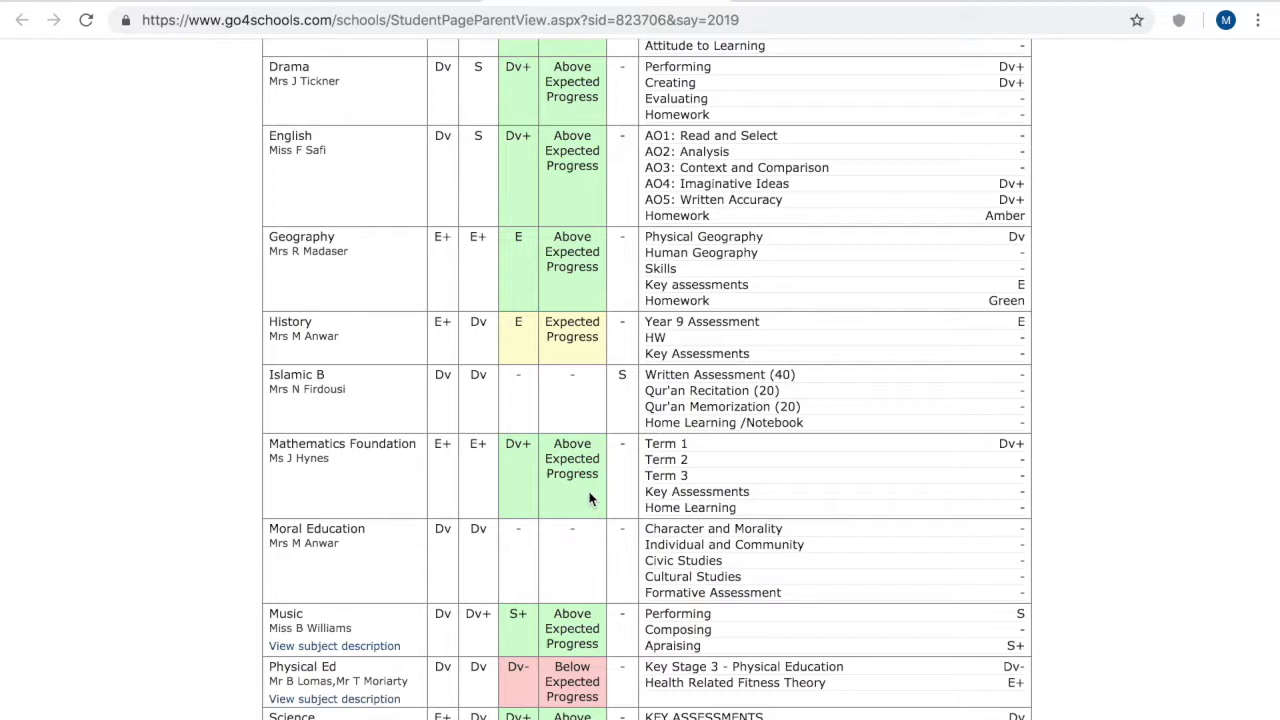
scroll(down, 3)
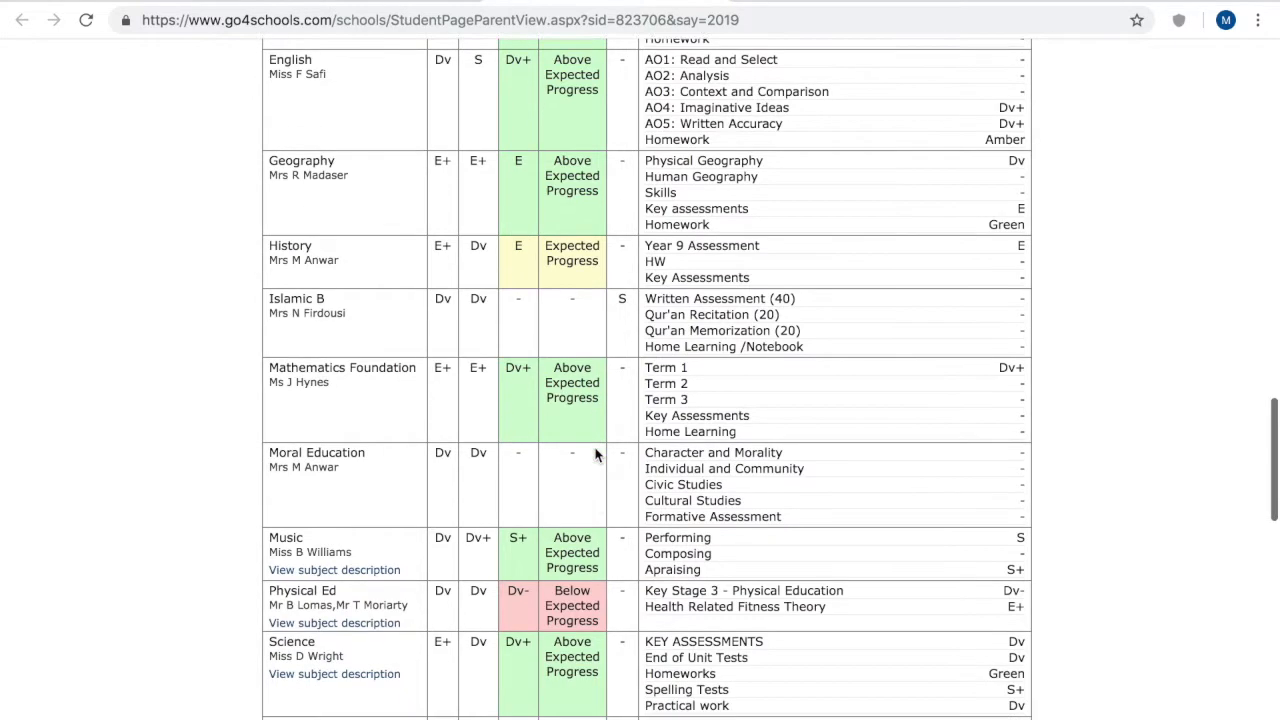
scroll(down, 3)
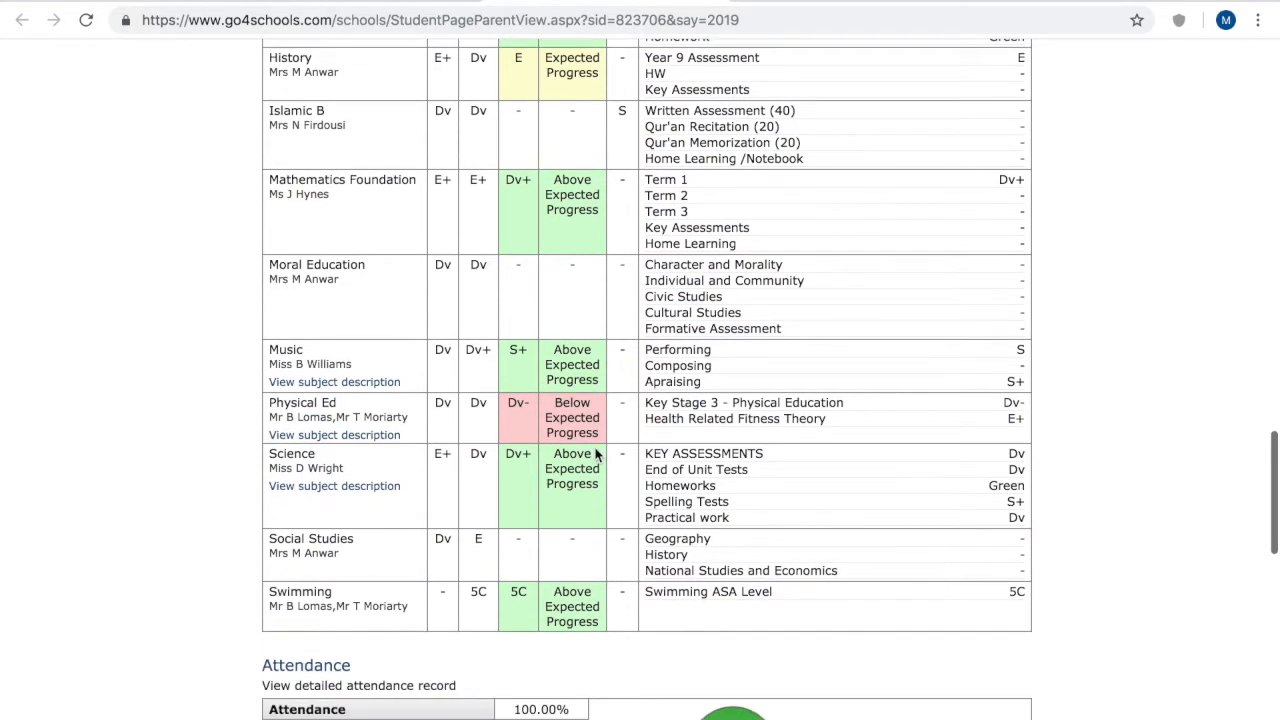
Scroll through the Attendance table and pie chart to the Behaviour most recent events list.
scroll(down, 3)
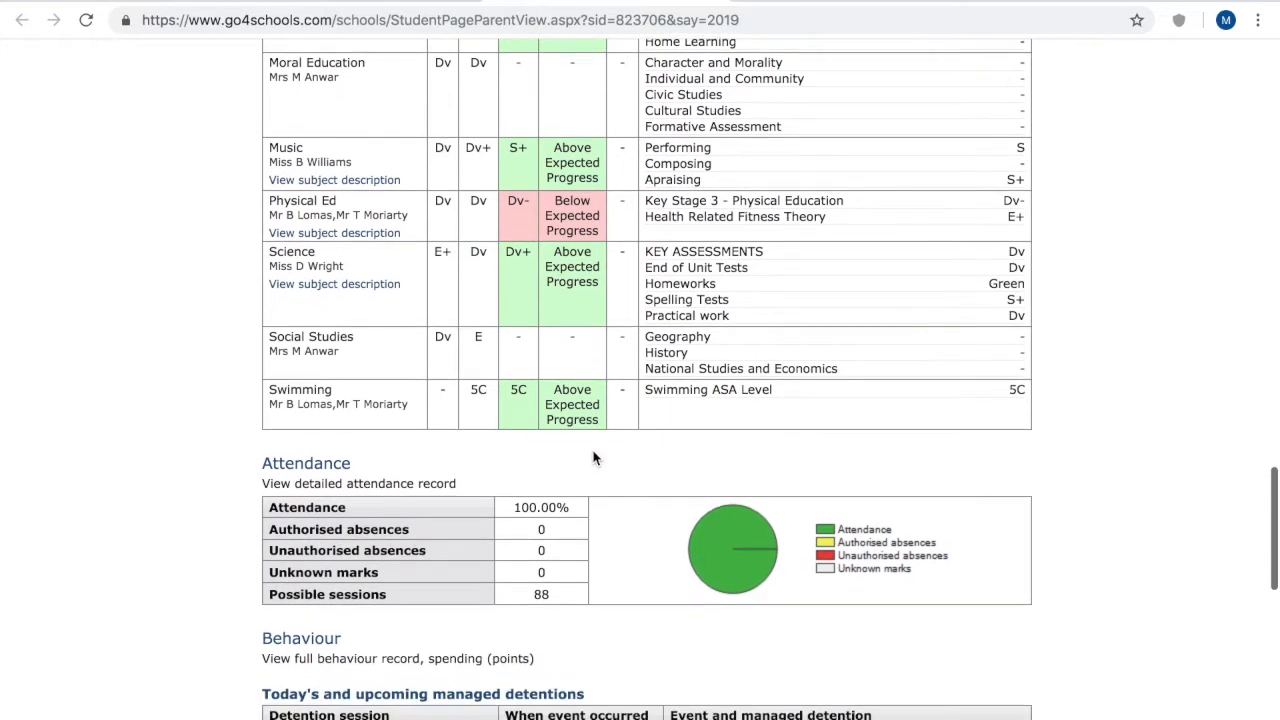
scroll(down, 3)
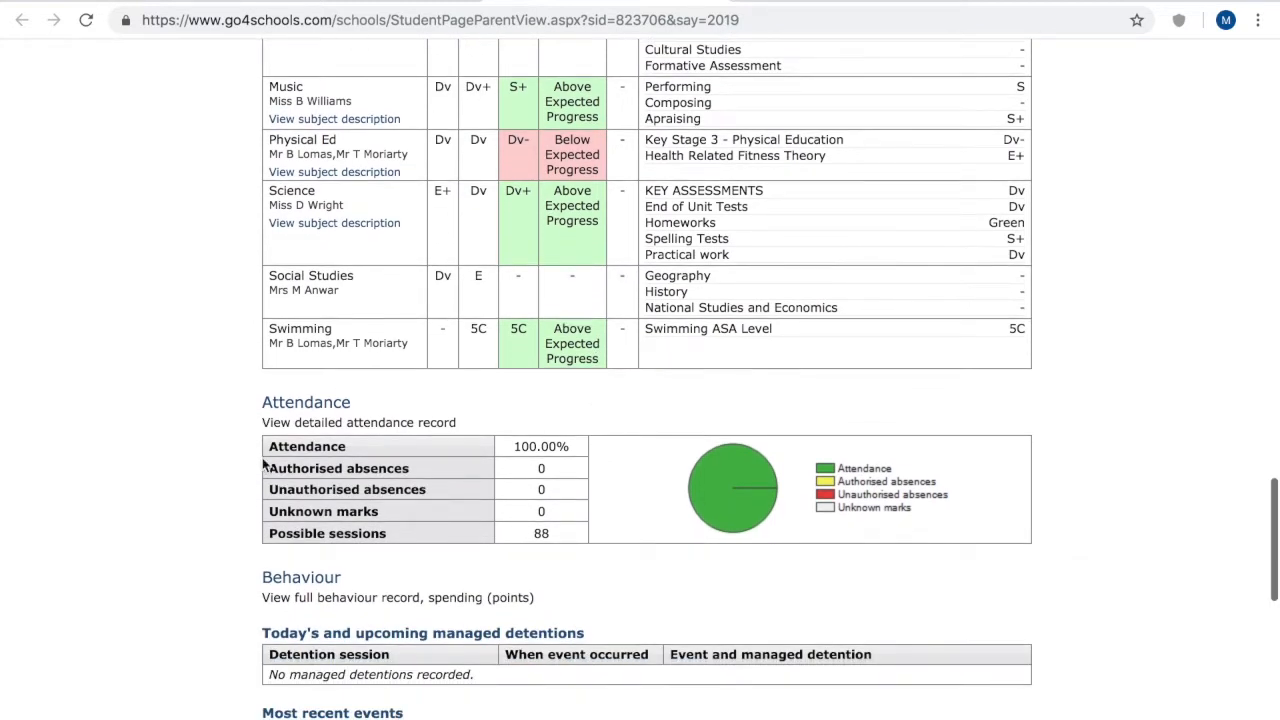
mouse_move(509, 542)
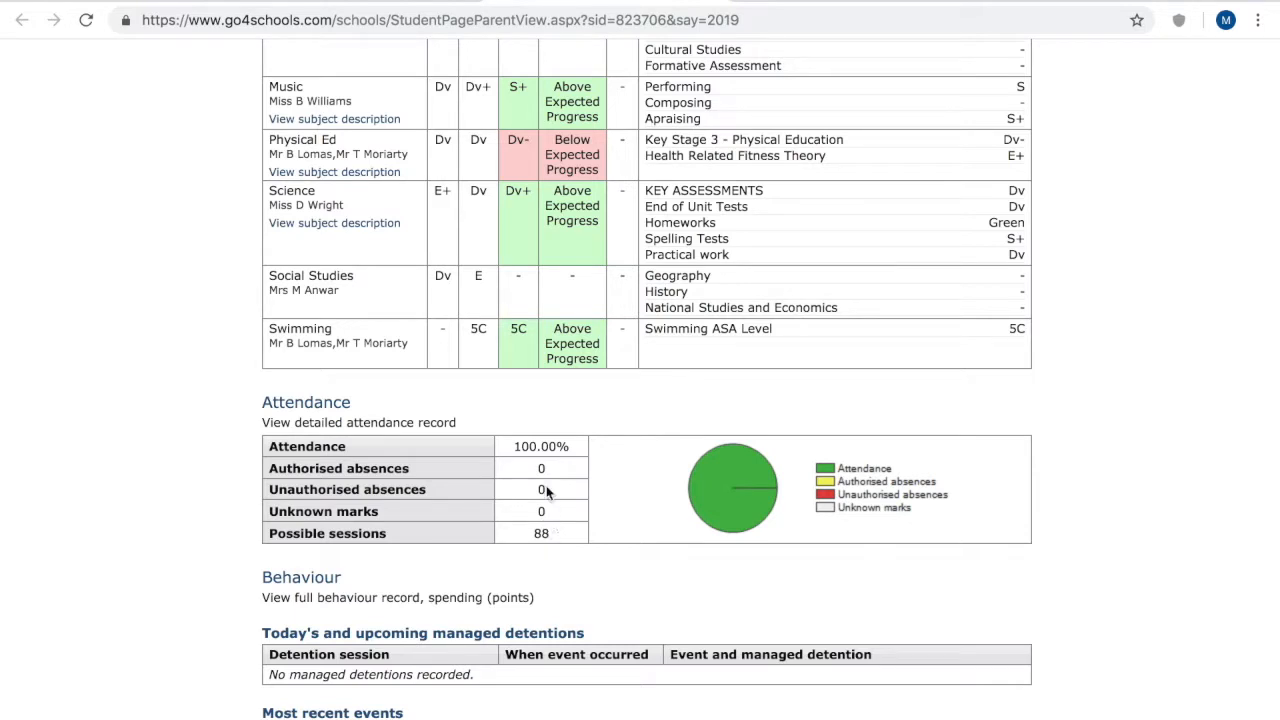
scroll(down, 3)
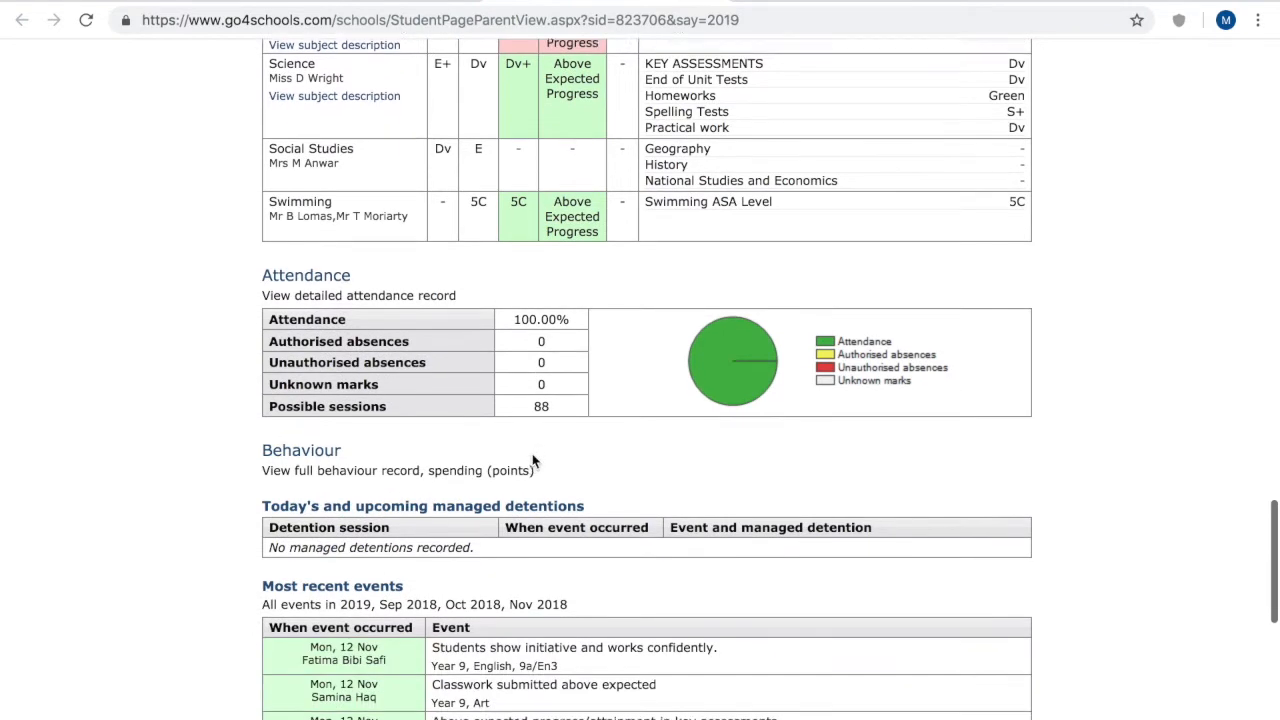
scroll(down, 3)
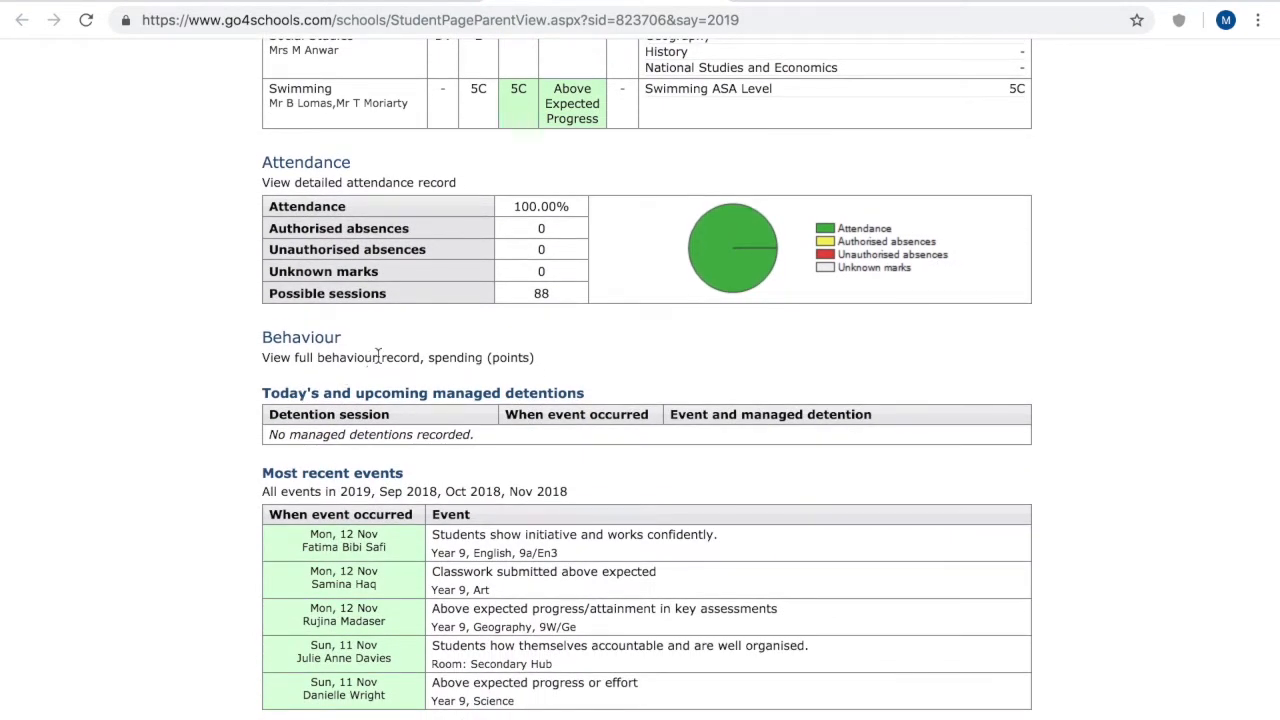
scroll(down, 3)
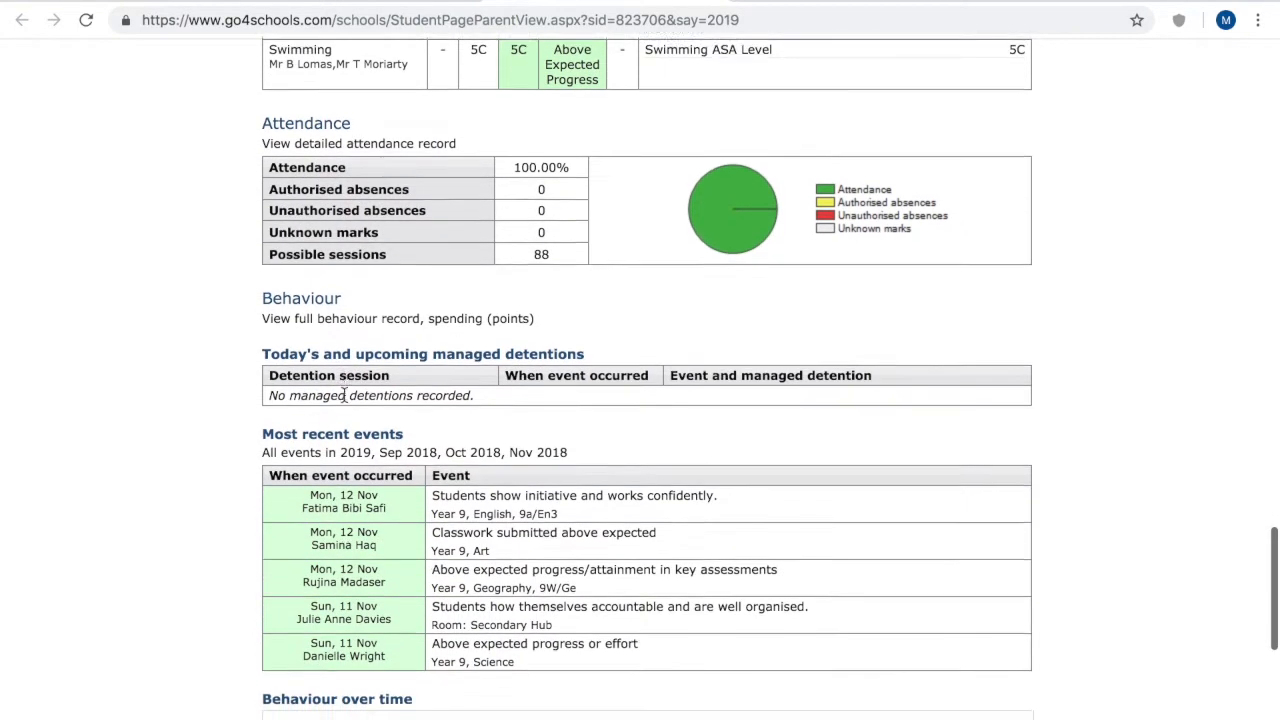
scroll(down, 3)
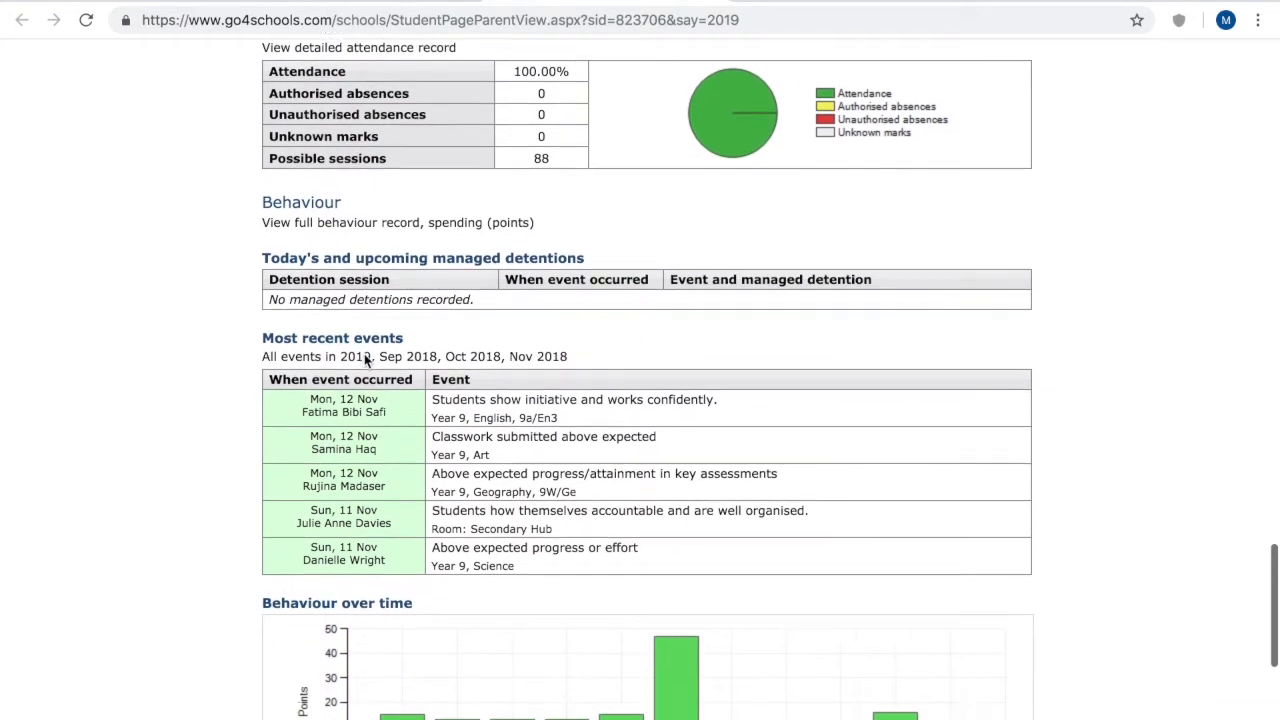
Scroll to the Behaviour over time bar and line charts and the Progress and reports heading.
scroll(down, 3)
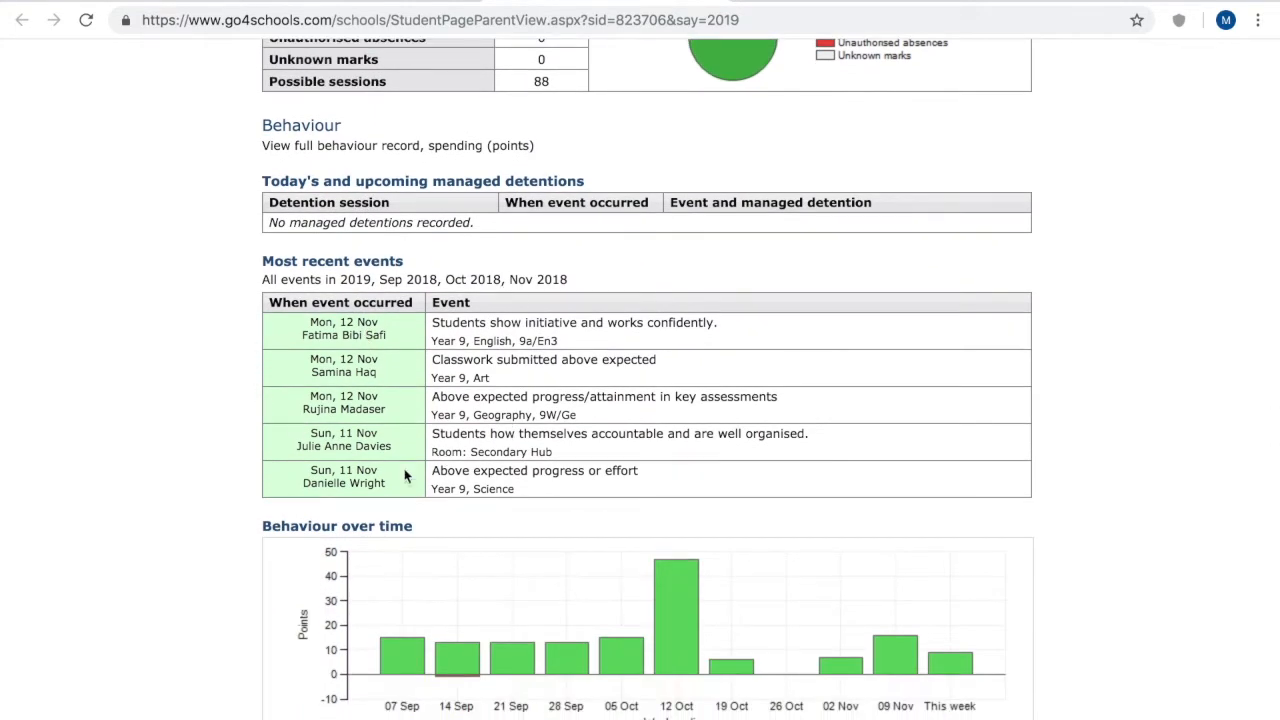
mouse_move(335, 399)
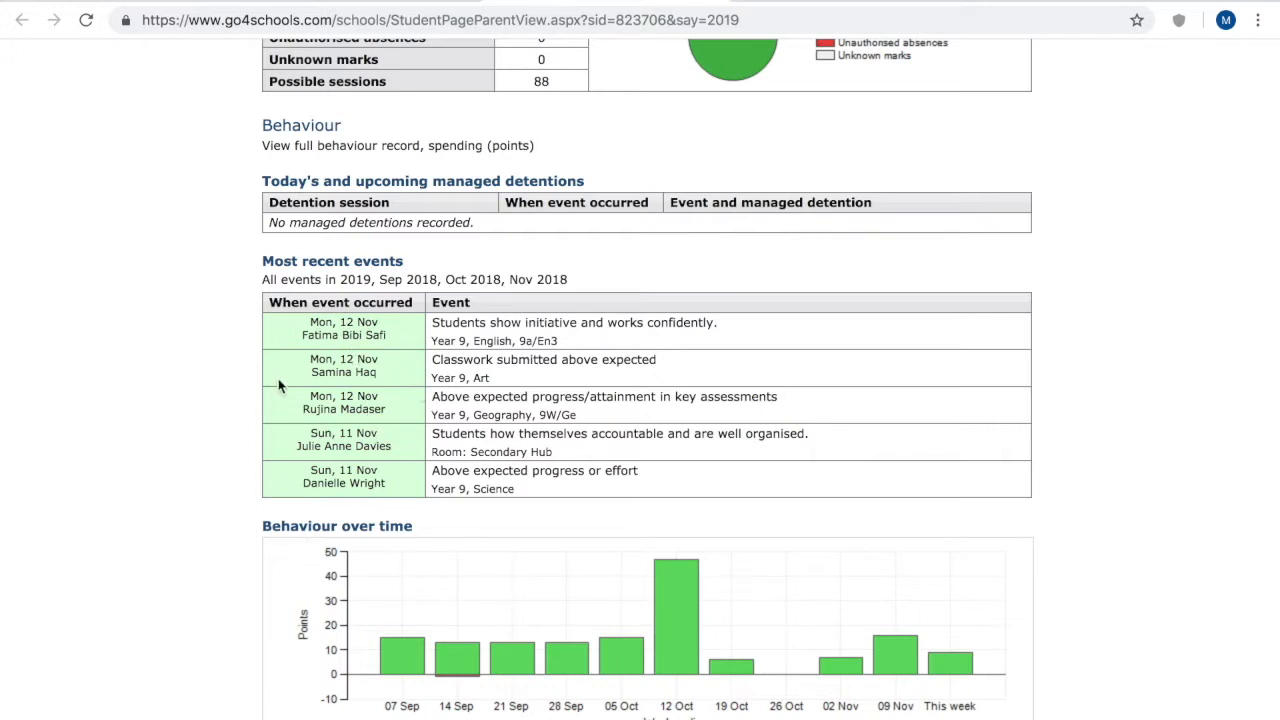
scroll(down, 3)
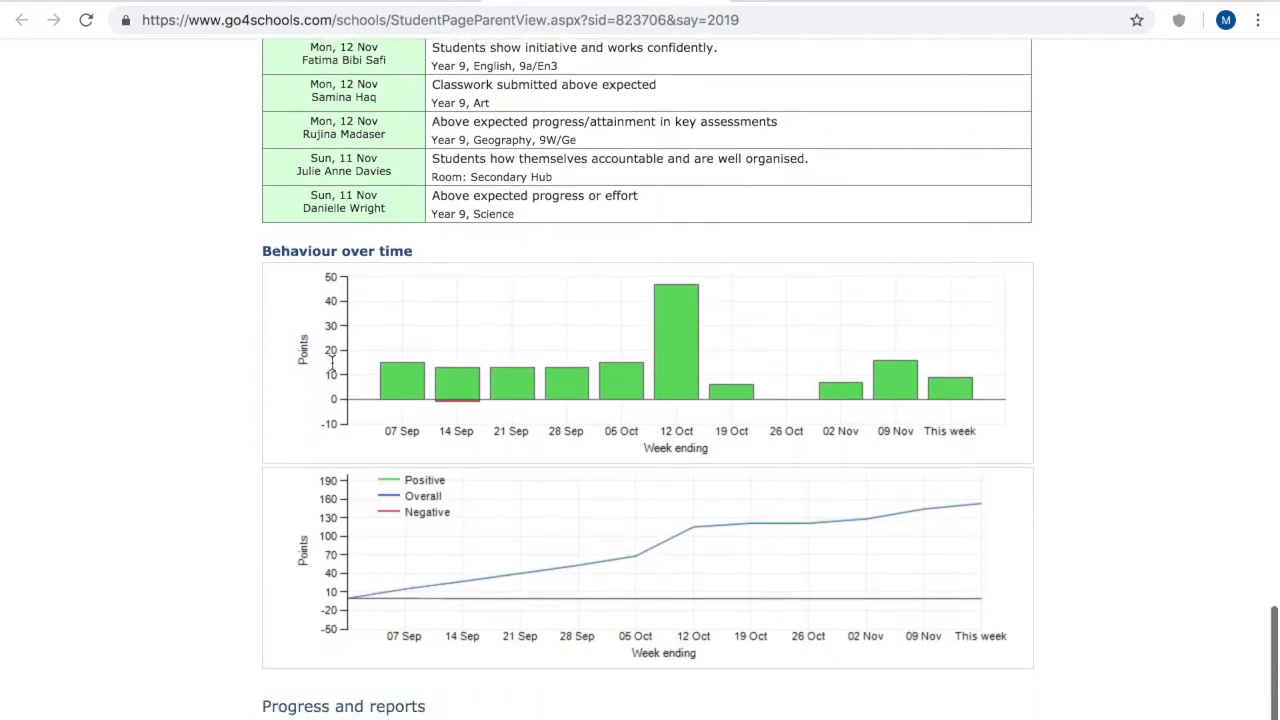
scroll(down, 3)
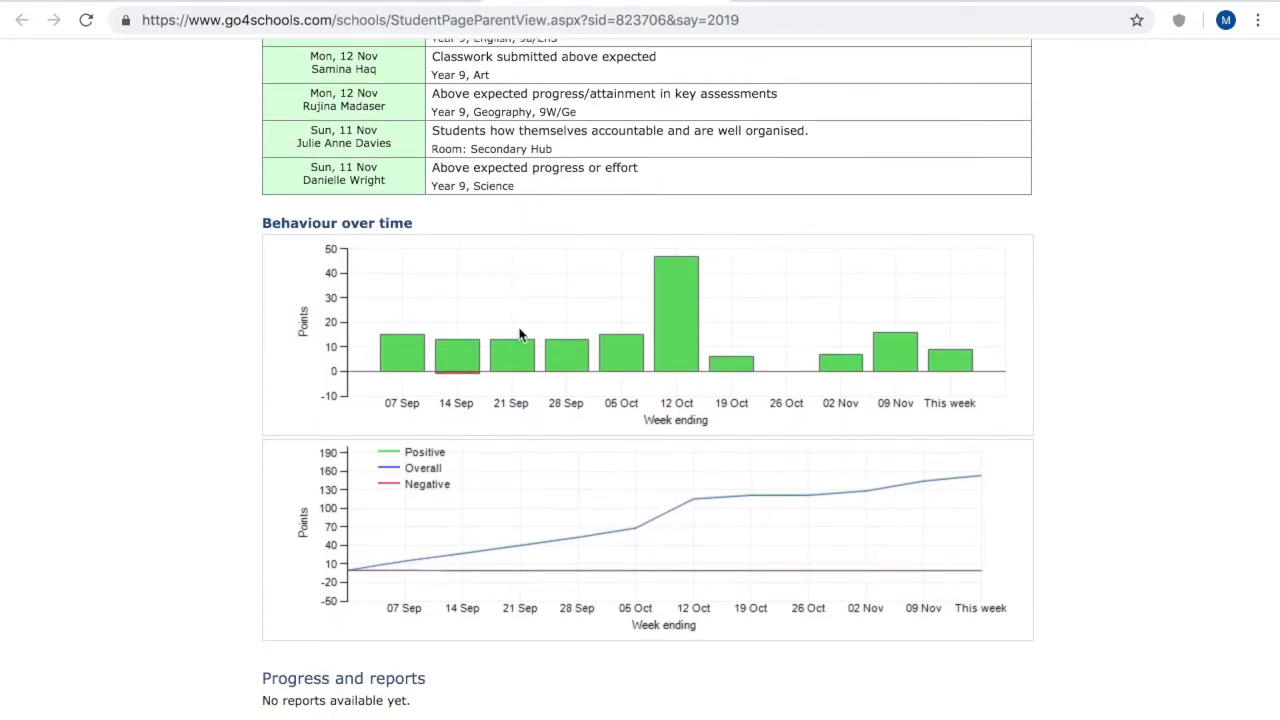
mouse_move(362, 377)
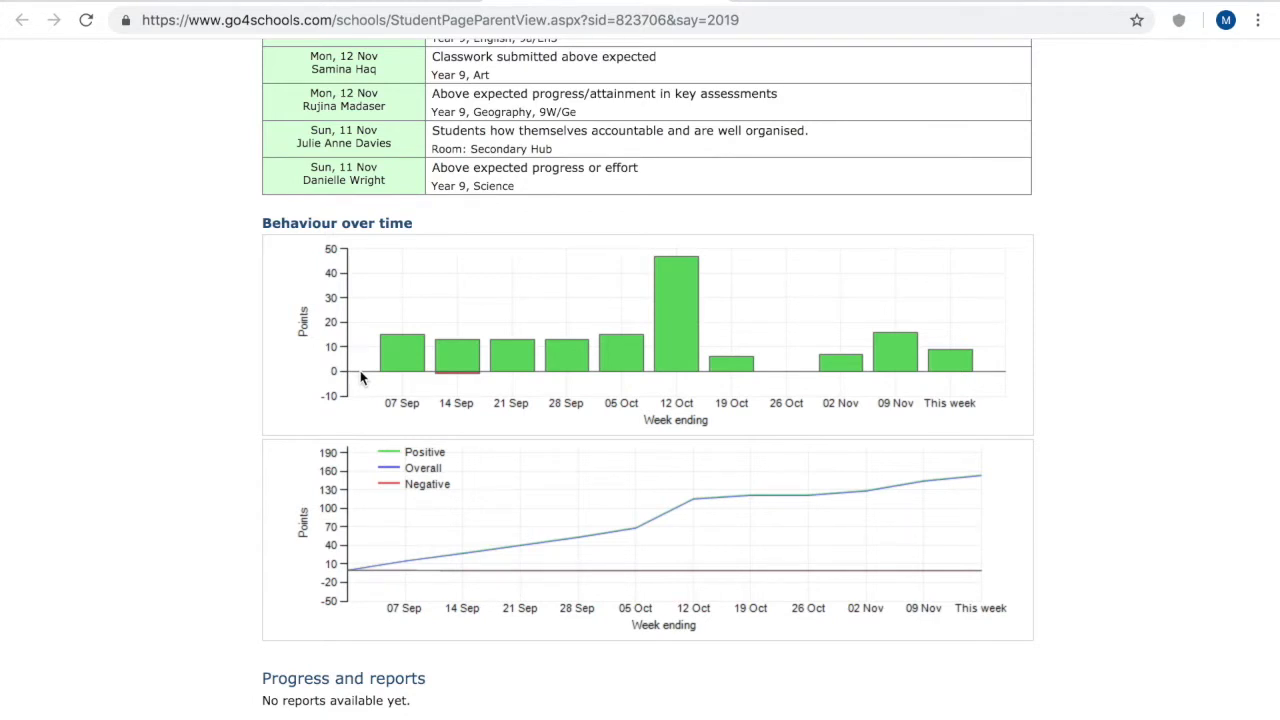
Scroll to the empty Documents section, then back up to Today's timetable.
scroll(down, 3)
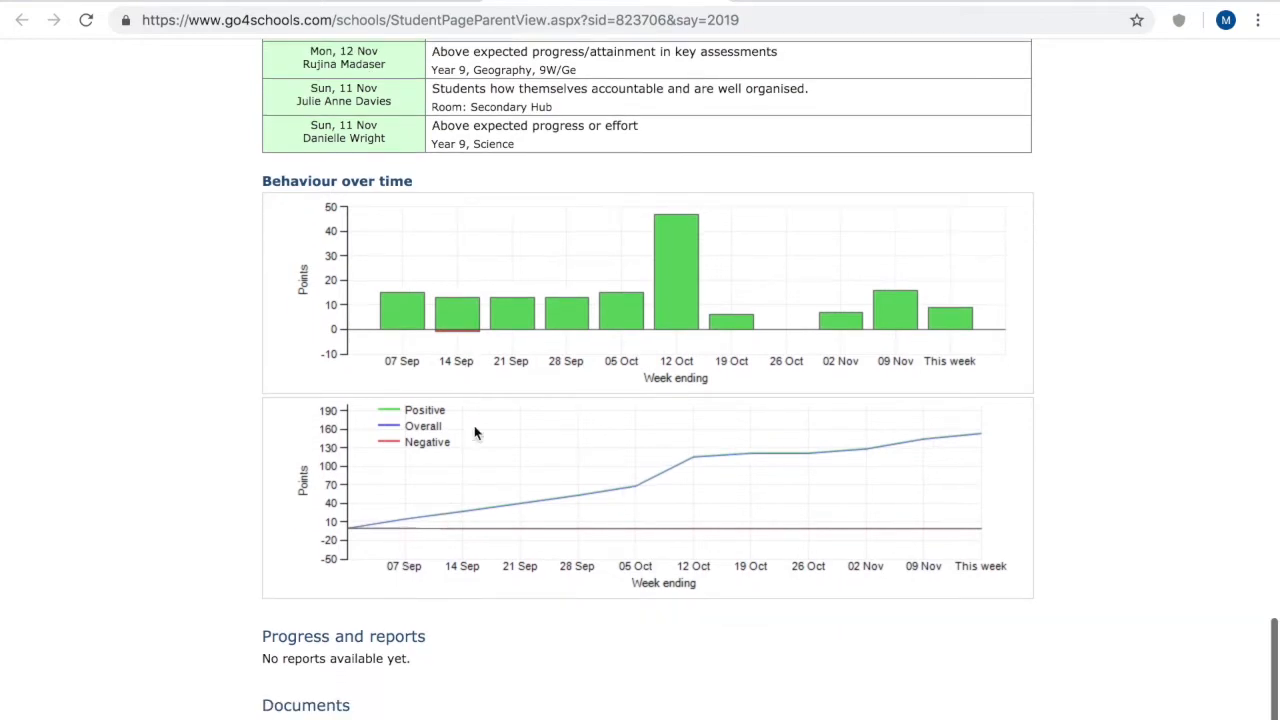
scroll(down, 3)
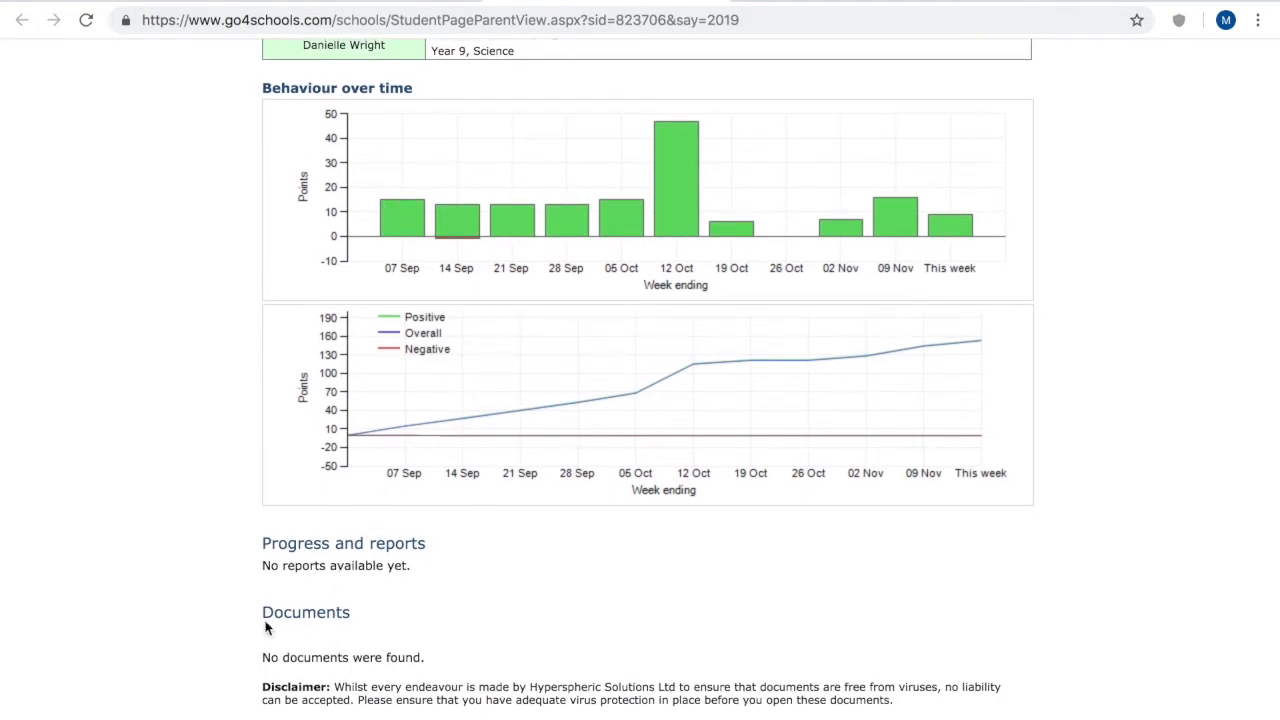
mouse_move(285, 655)
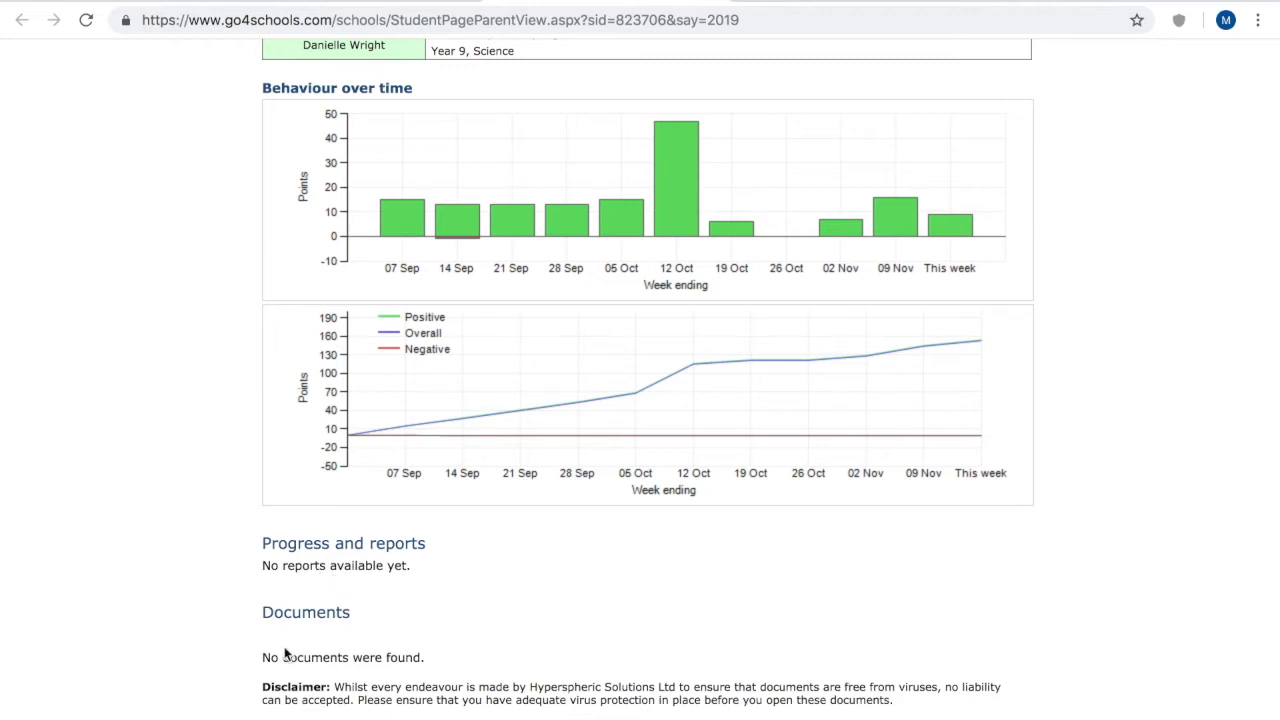
mouse_move(291, 657)
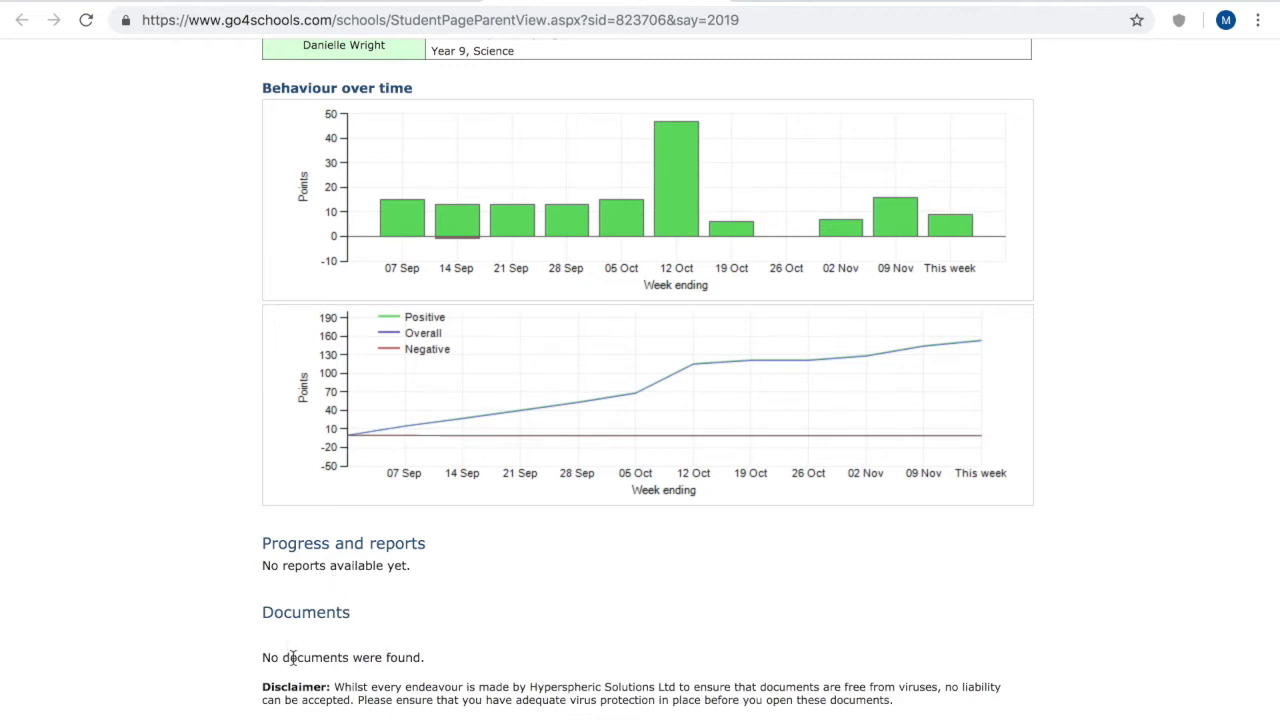
mouse_move(305, 645)
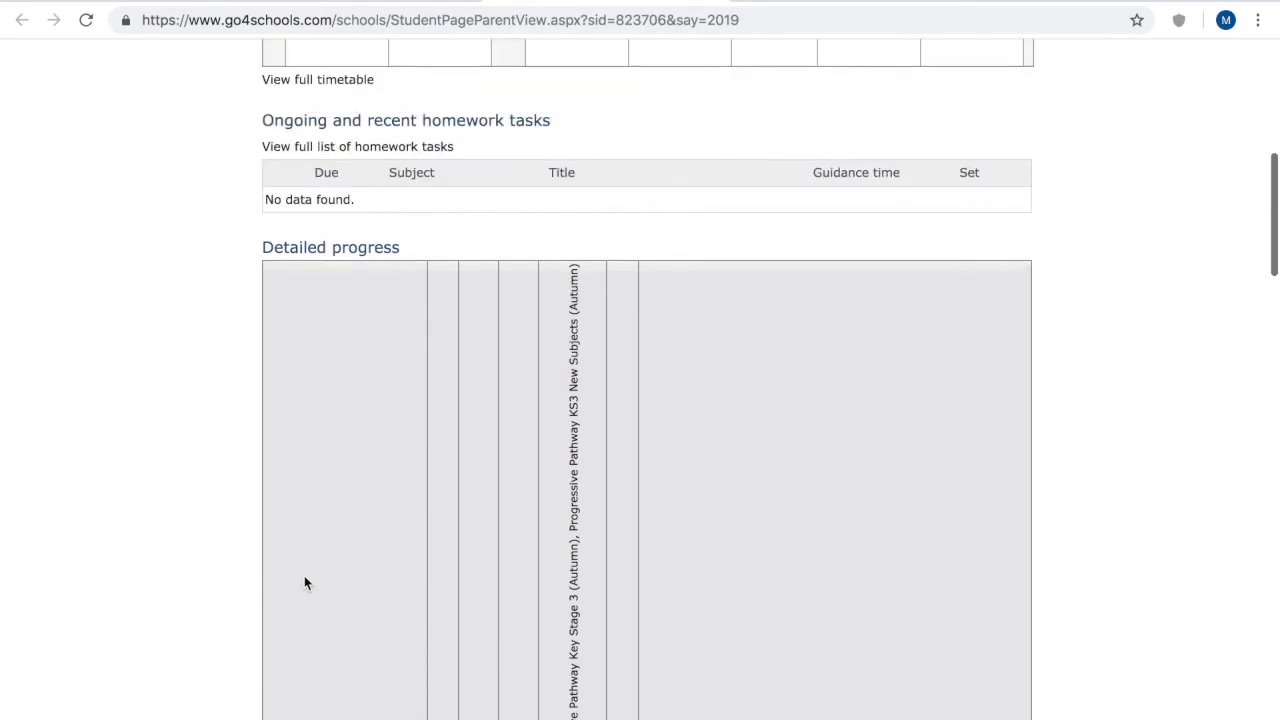
scroll(up, 3)
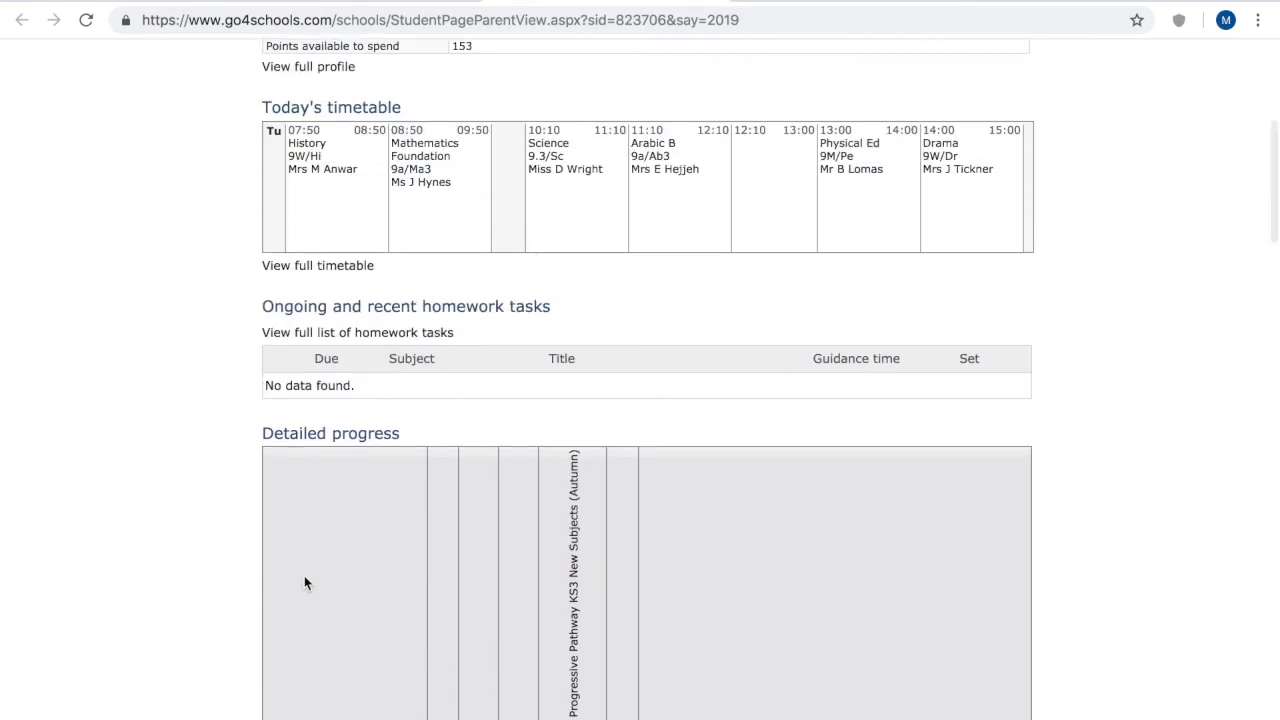